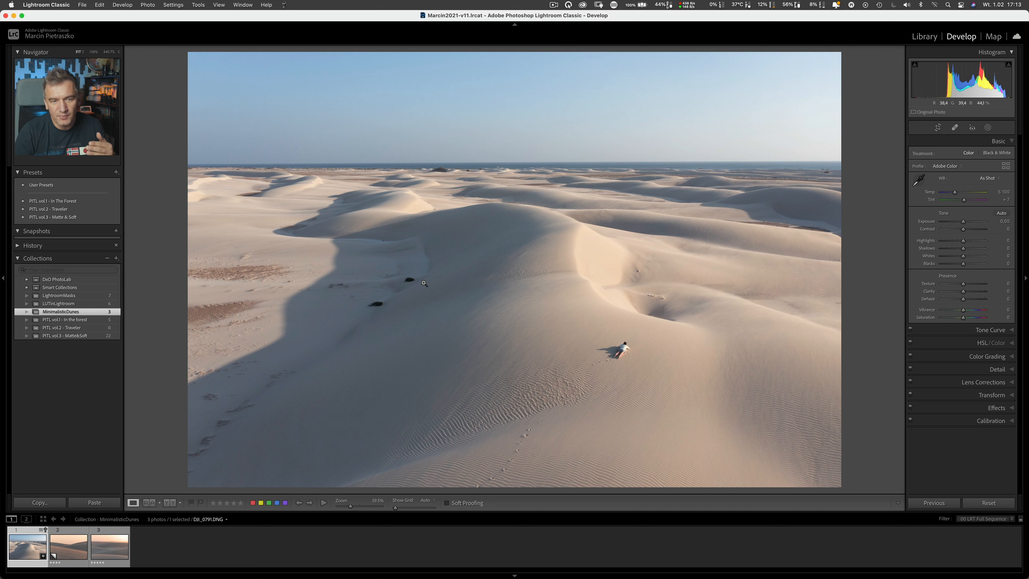
mouse_move(435, 170)
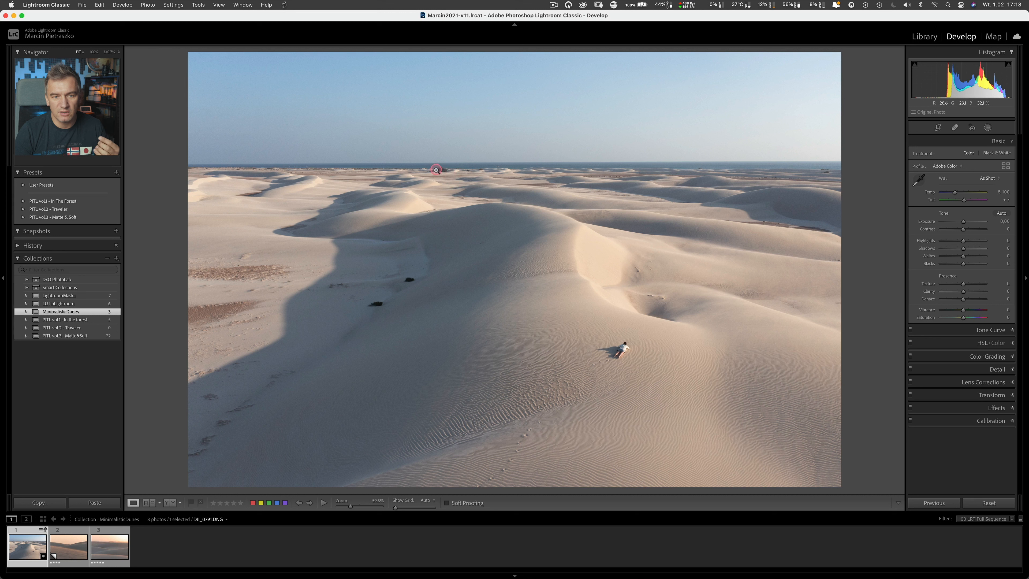
mouse_move(698, 166)
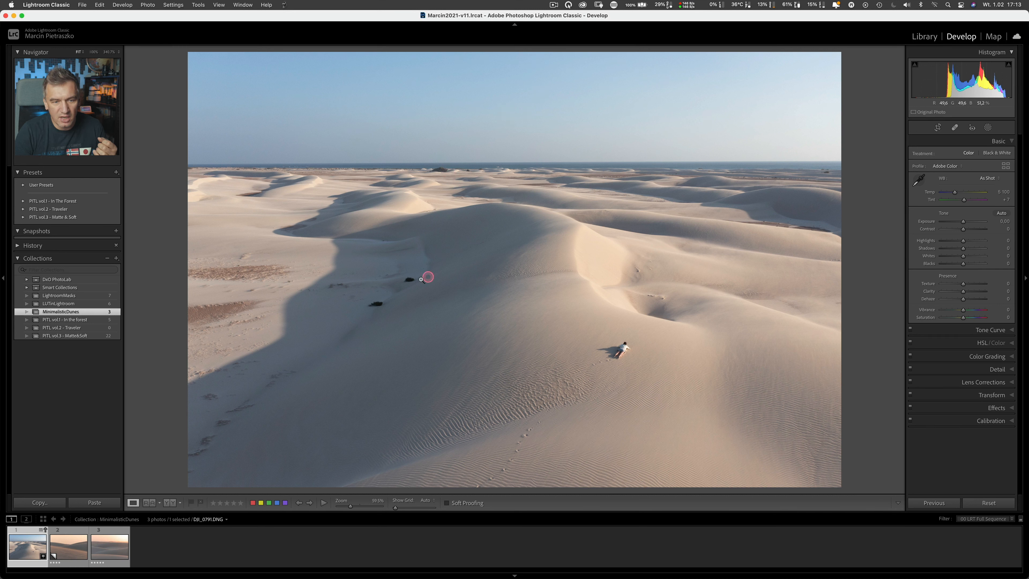
mouse_move(189, 293)
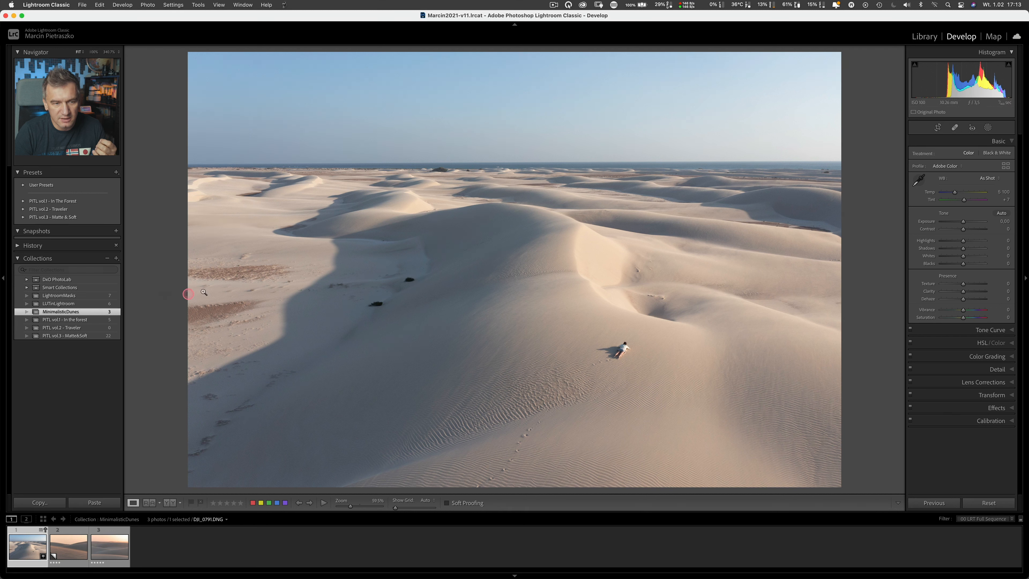
mouse_move(197, 317)
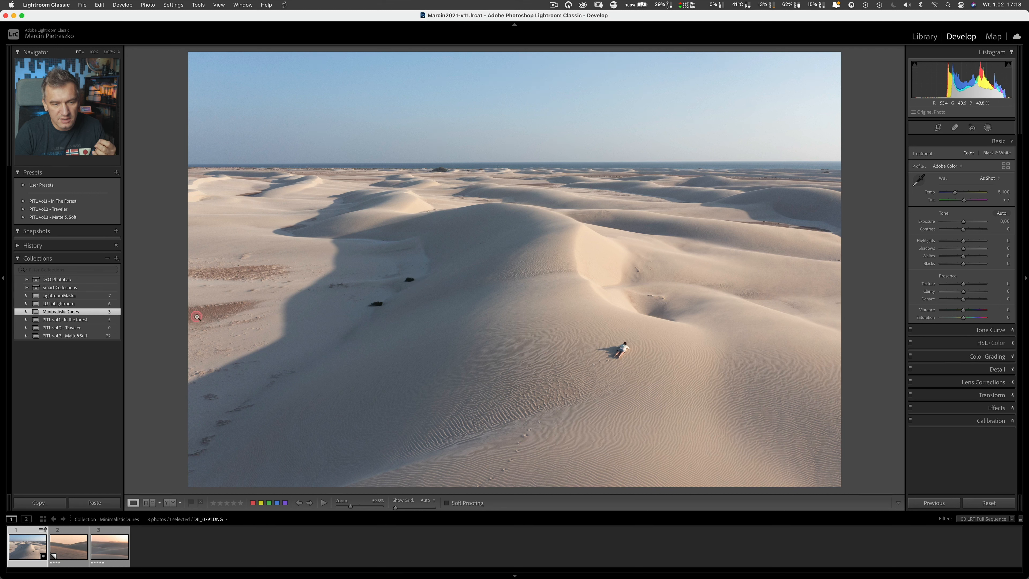
mouse_move(258, 278)
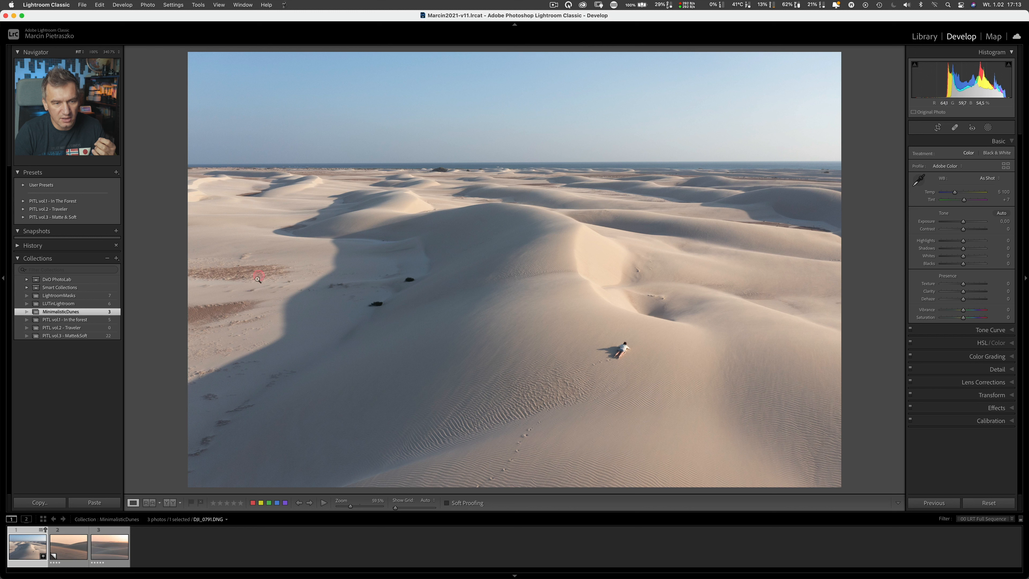
mouse_move(775, 227)
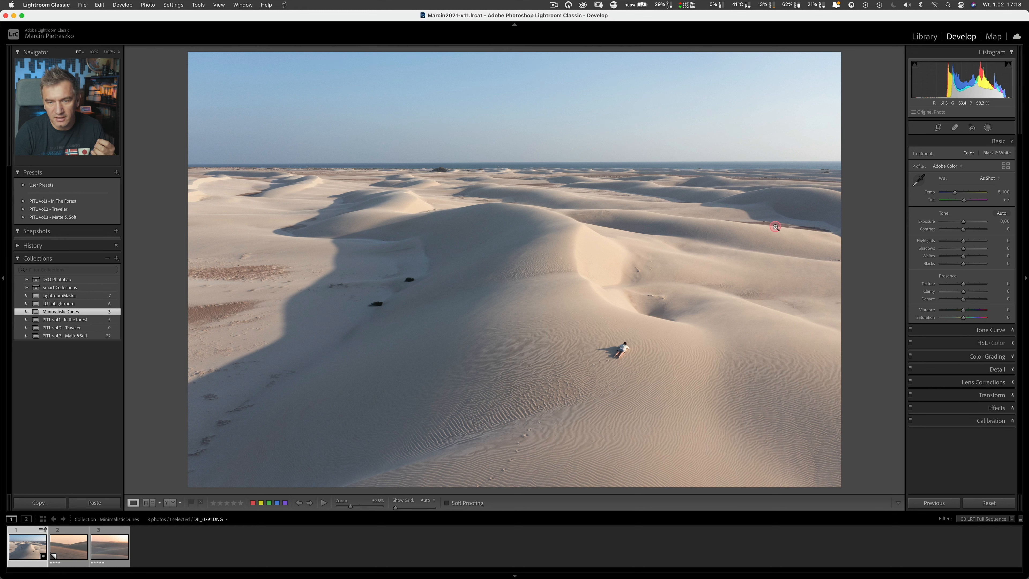
mouse_move(585, 246)
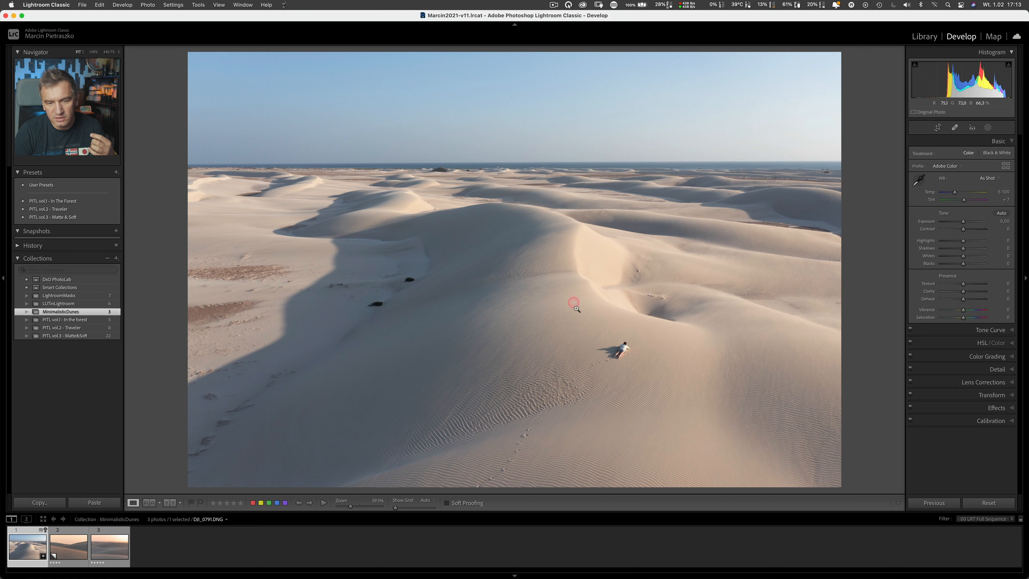
mouse_move(575, 308)
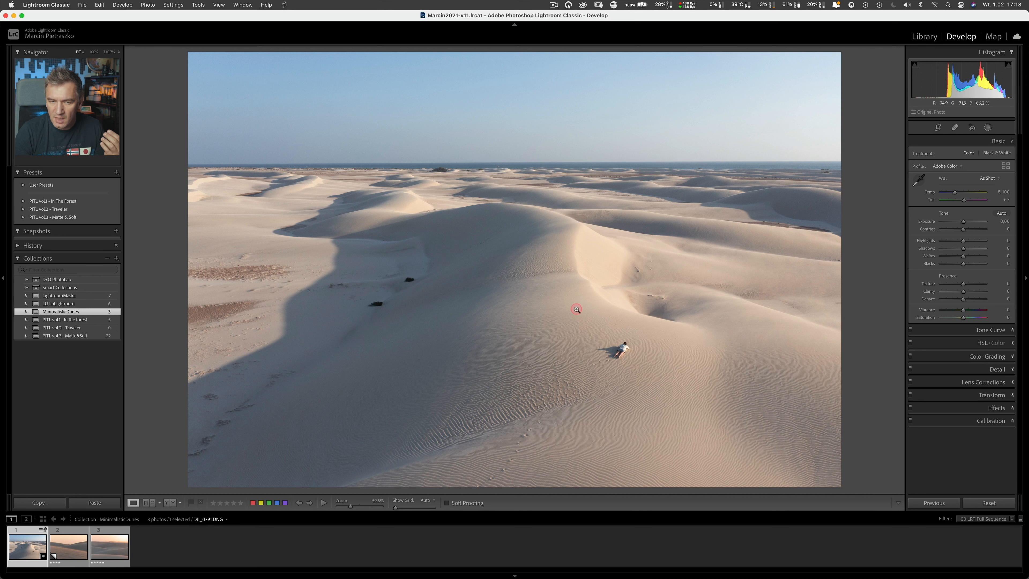
mouse_move(569, 314)
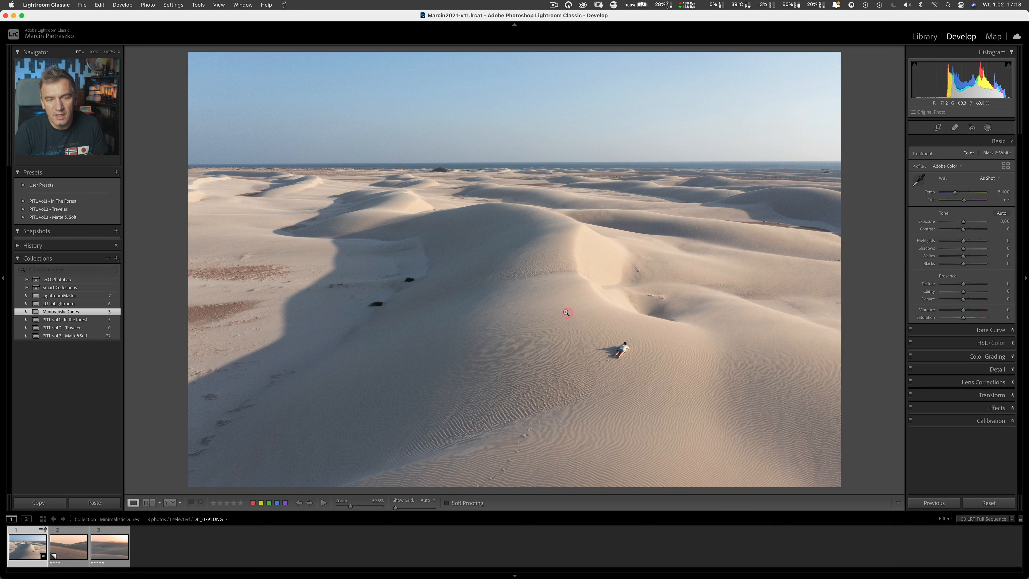
mouse_move(512, 148)
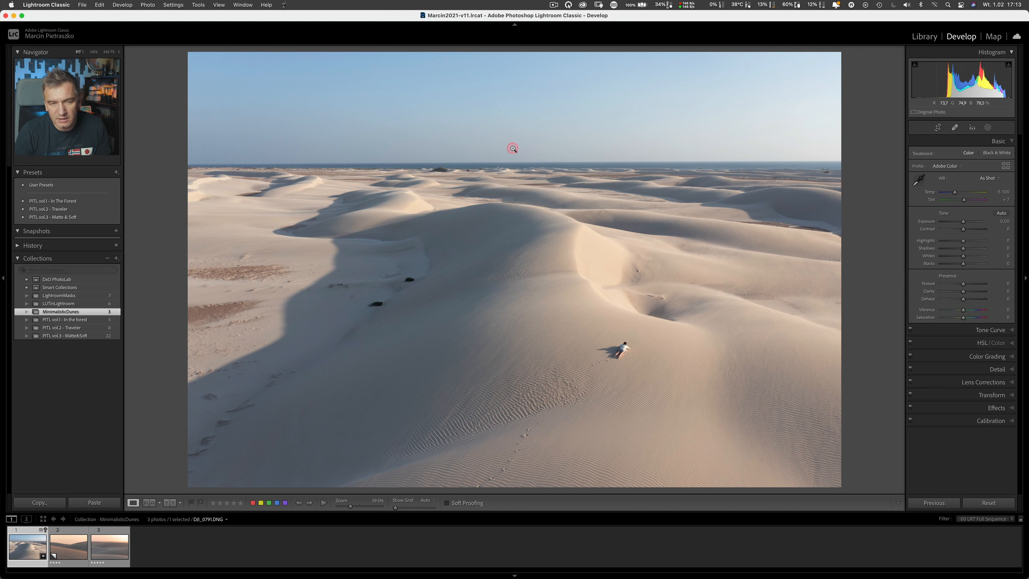
mouse_move(518, 118)
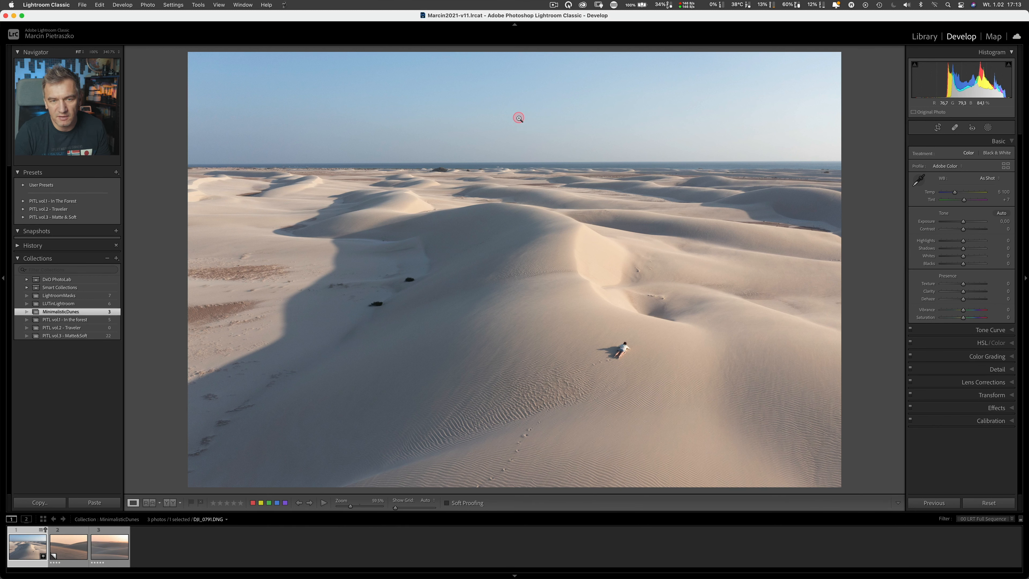
mouse_move(519, 119)
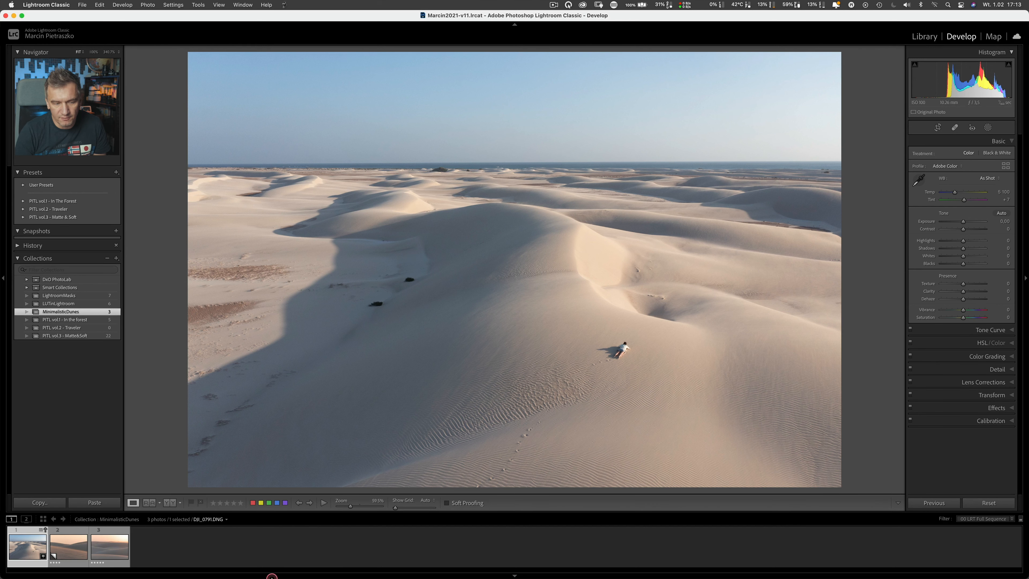
Step: Load the pastel sunset dunes CR3 photo from the Filmstrip into Develop
left_click(108, 546)
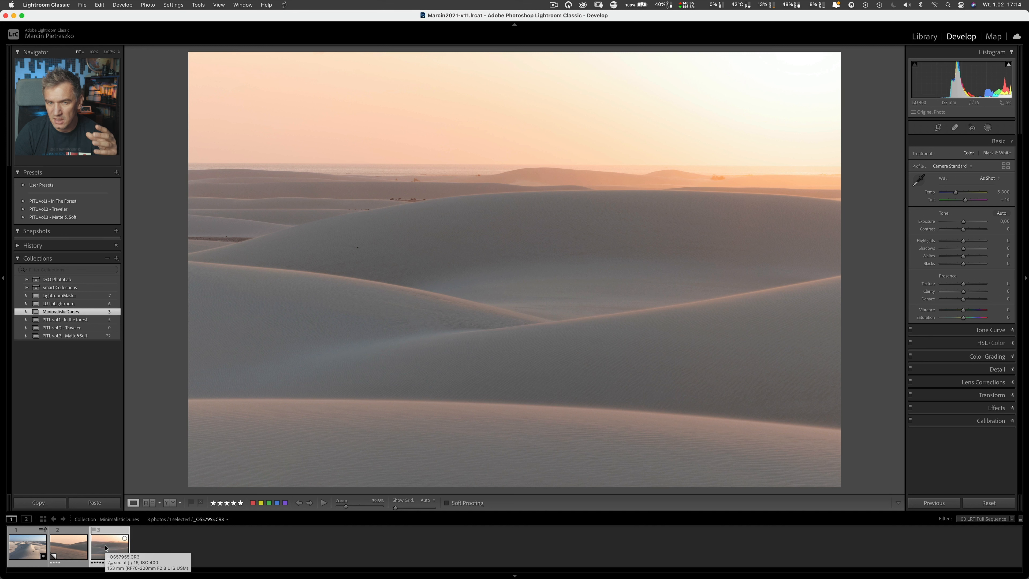
mouse_move(143, 540)
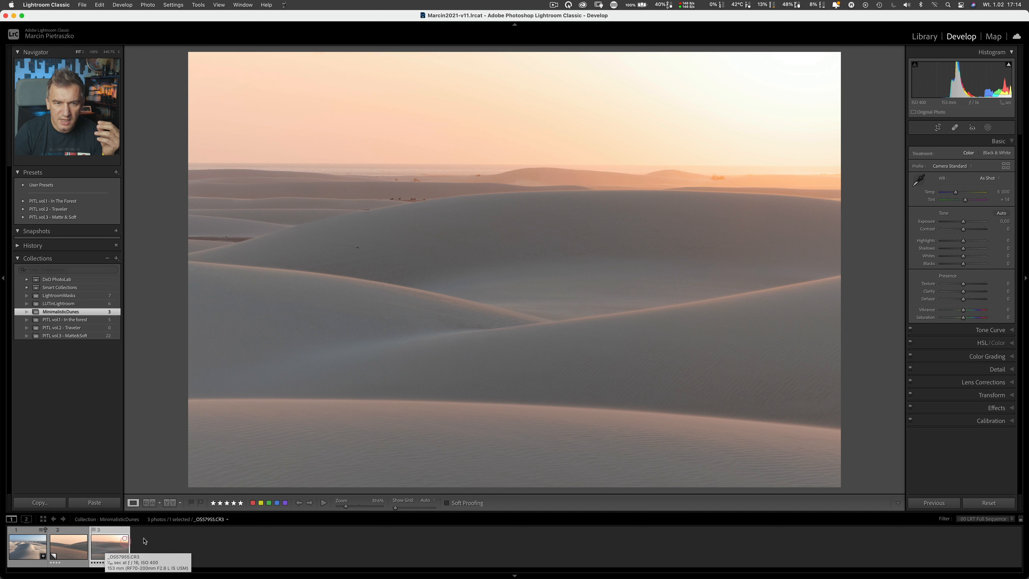
mouse_move(317, 442)
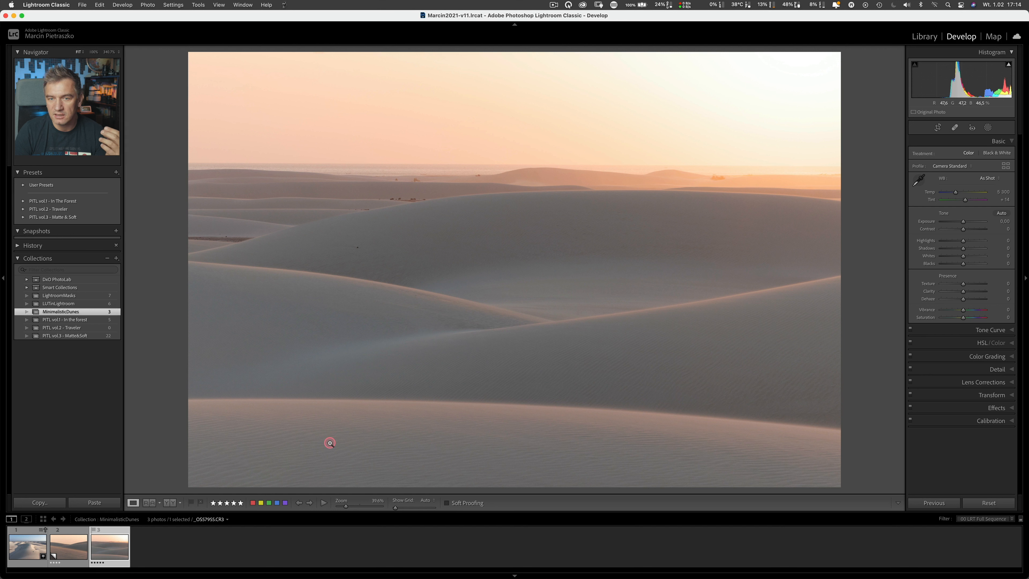
left_click(330, 442)
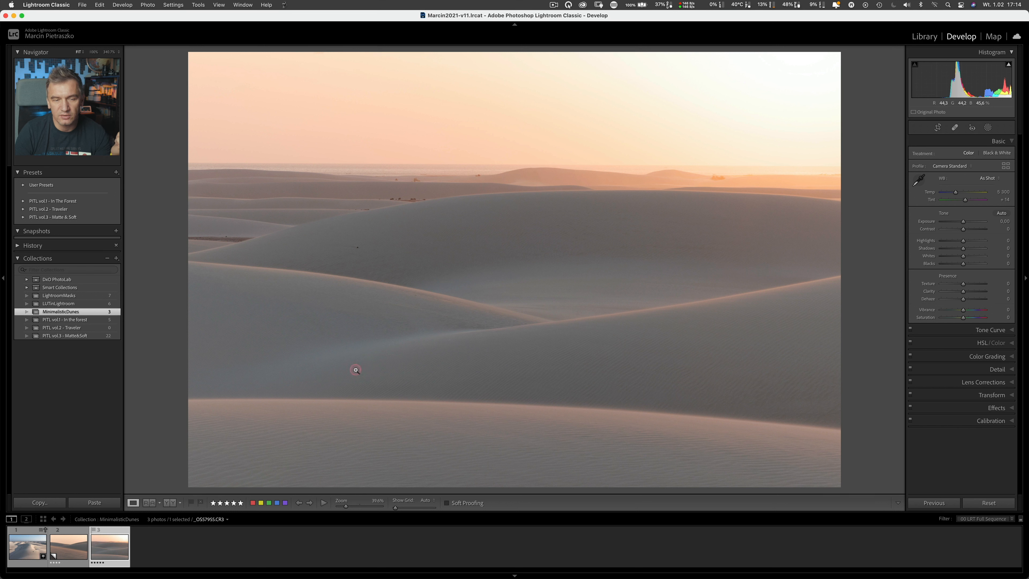
mouse_move(400, 258)
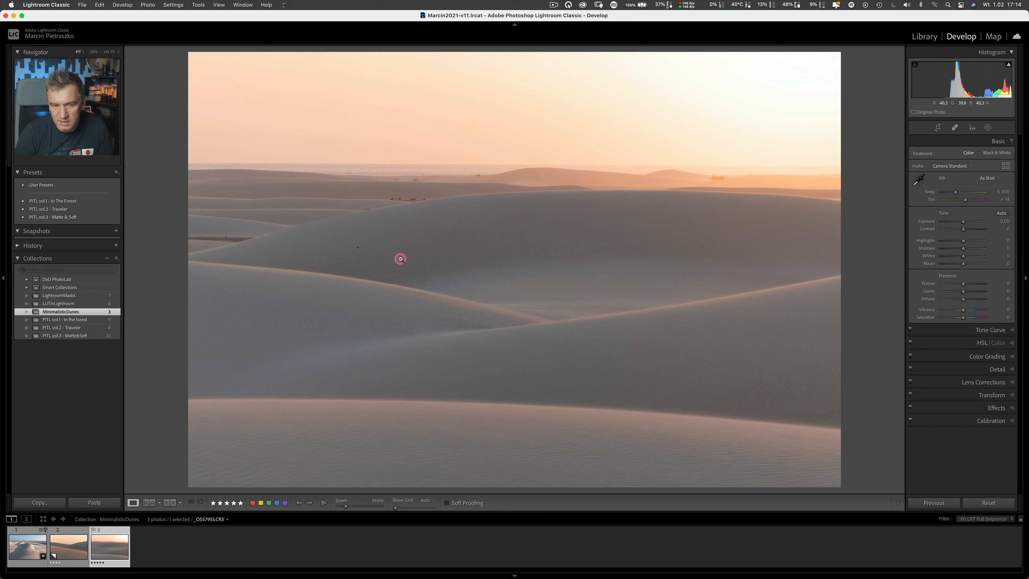
mouse_move(228, 235)
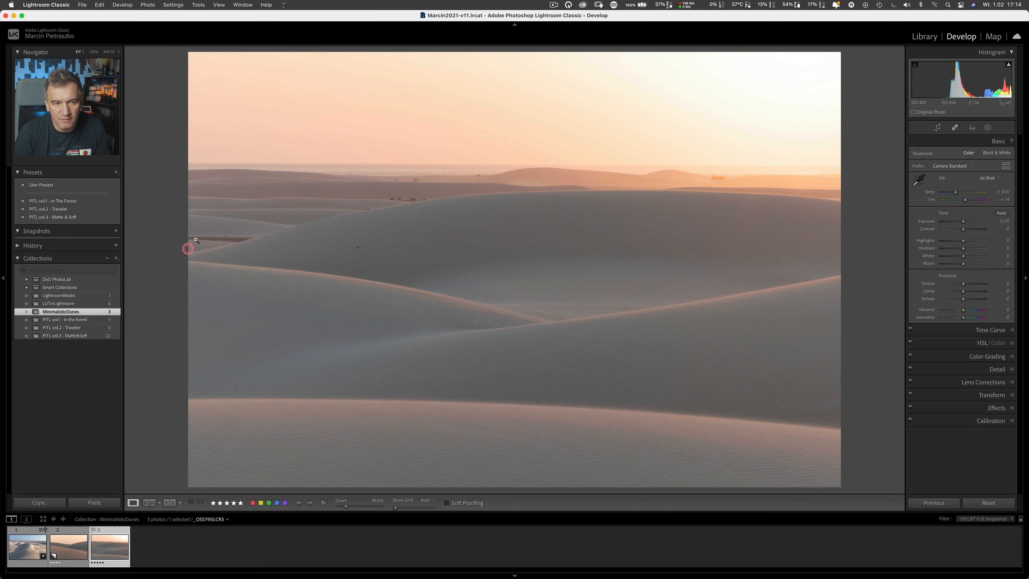
mouse_move(262, 193)
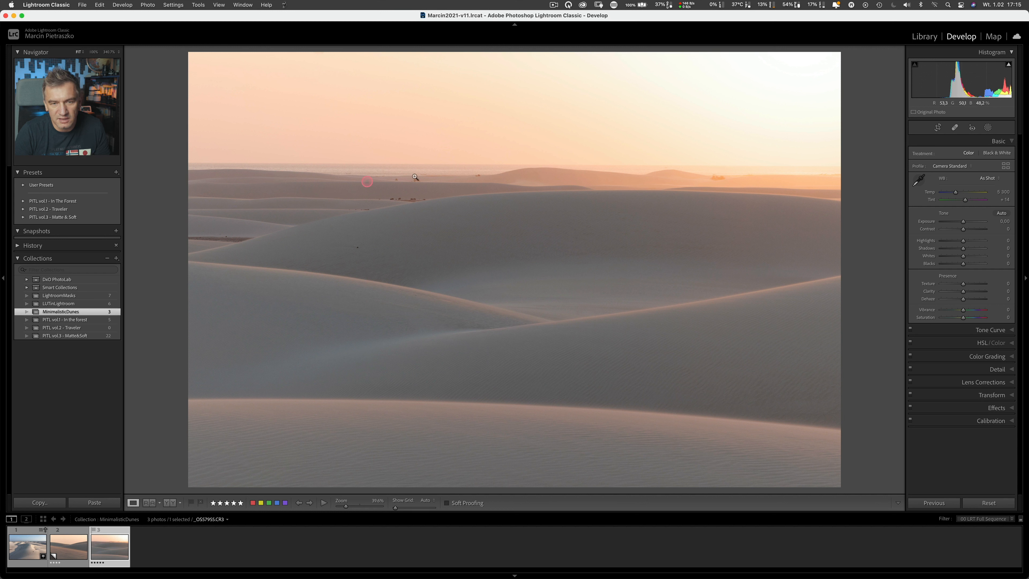
mouse_move(727, 181)
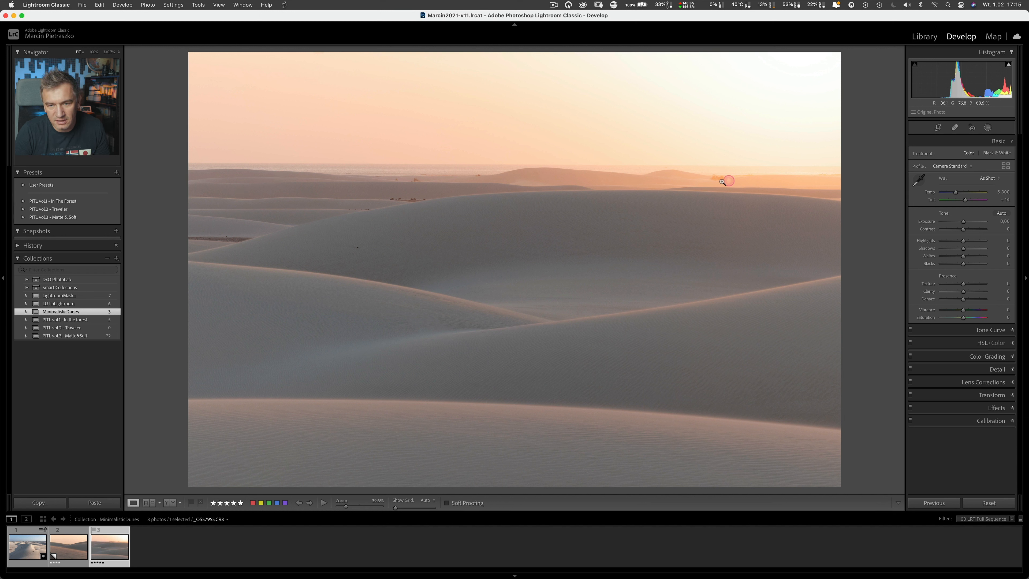
mouse_move(796, 181)
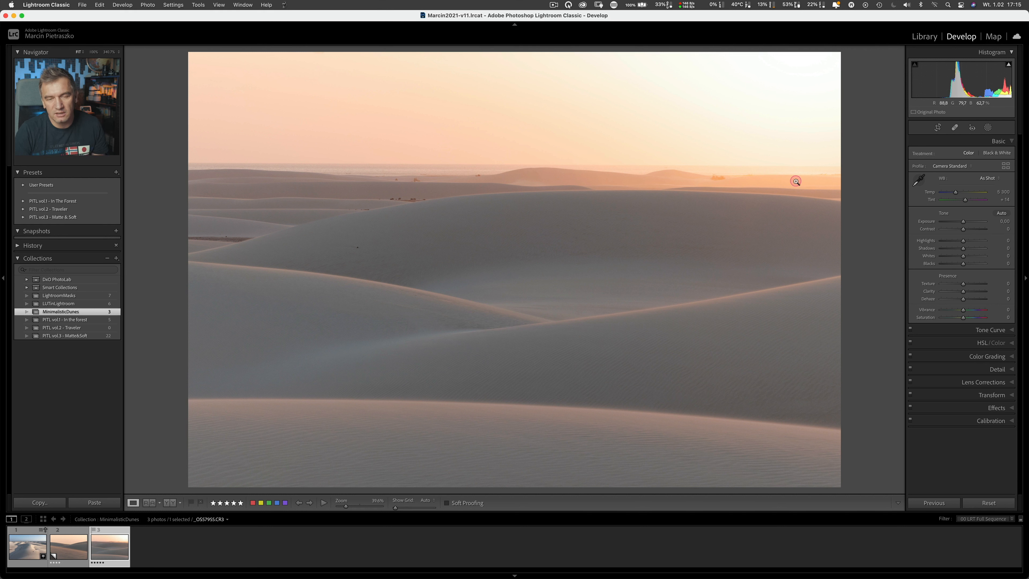
mouse_move(819, 172)
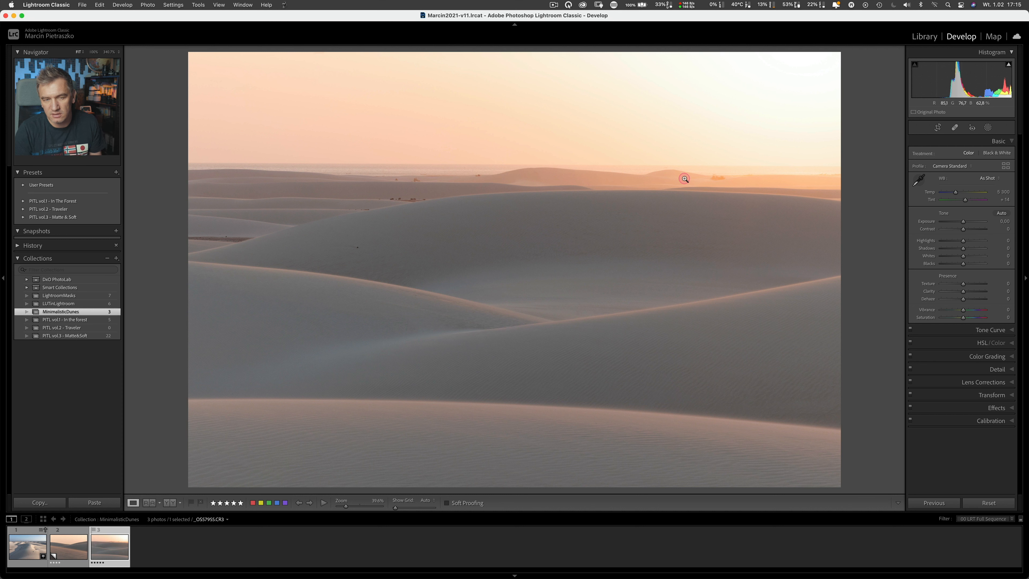
Step: Glance at the second dune photo, then return to _OS57955.CR3 in Develop
left_click(68, 547)
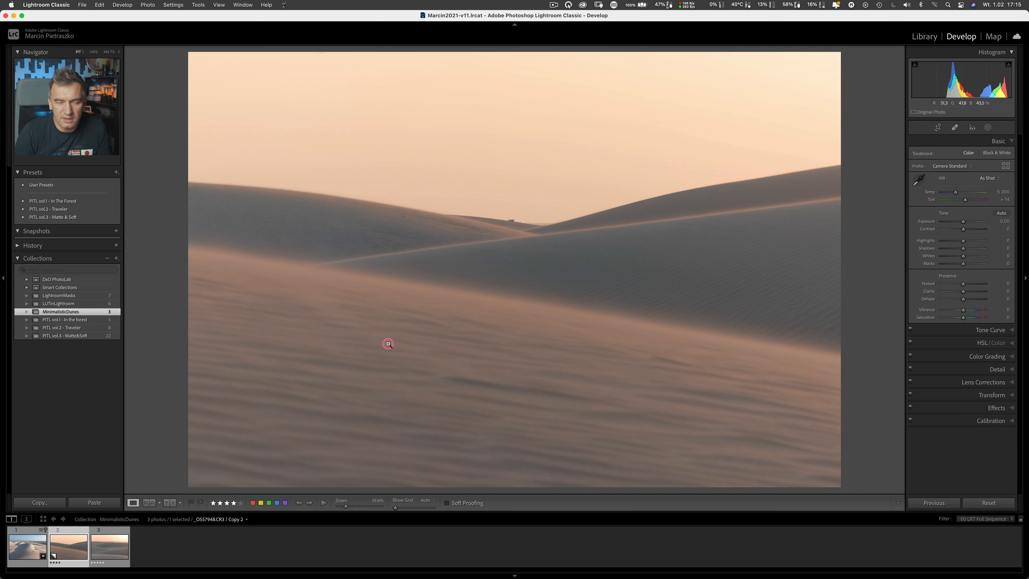
mouse_move(374, 299)
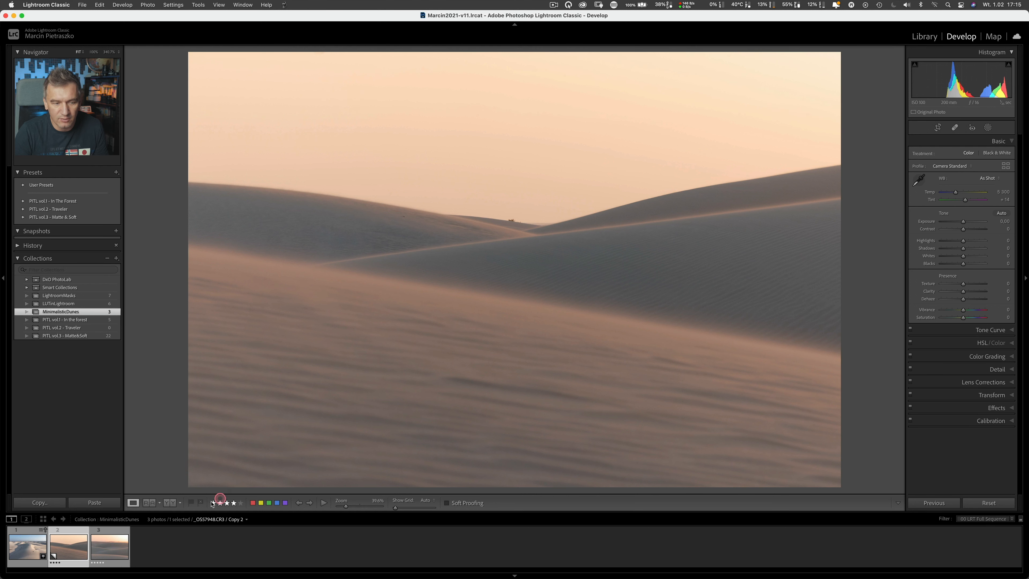
left_click(109, 547)
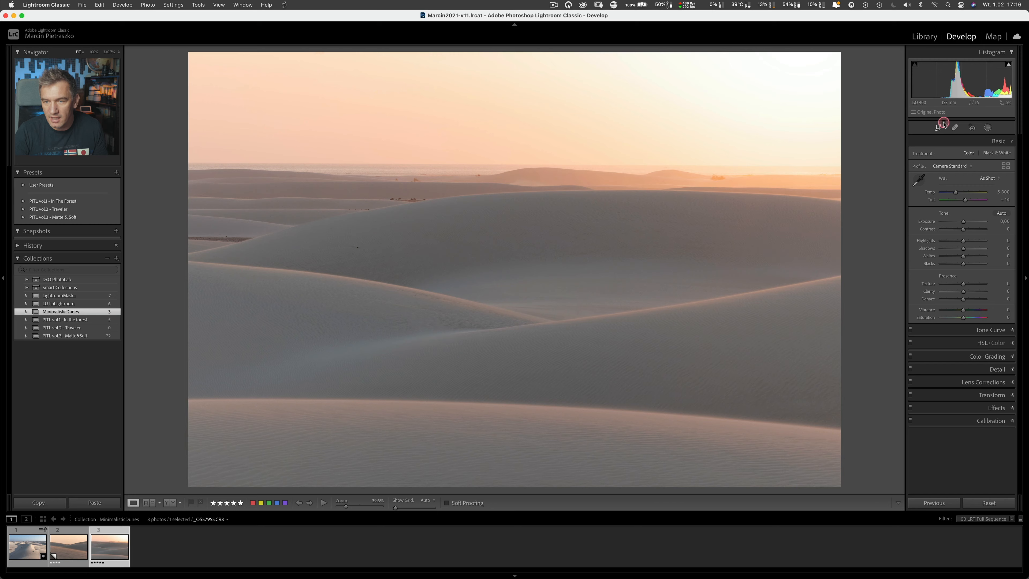
Step: Crop tightly around the central crossing dune ridges, removing the sky, and apply it
left_click(938, 128)
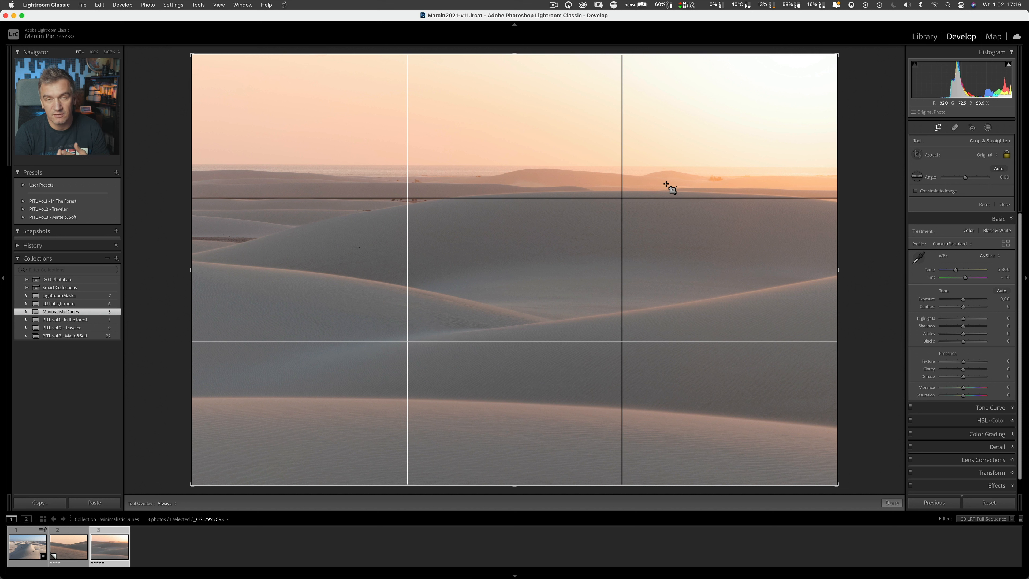
mouse_move(535, 70)
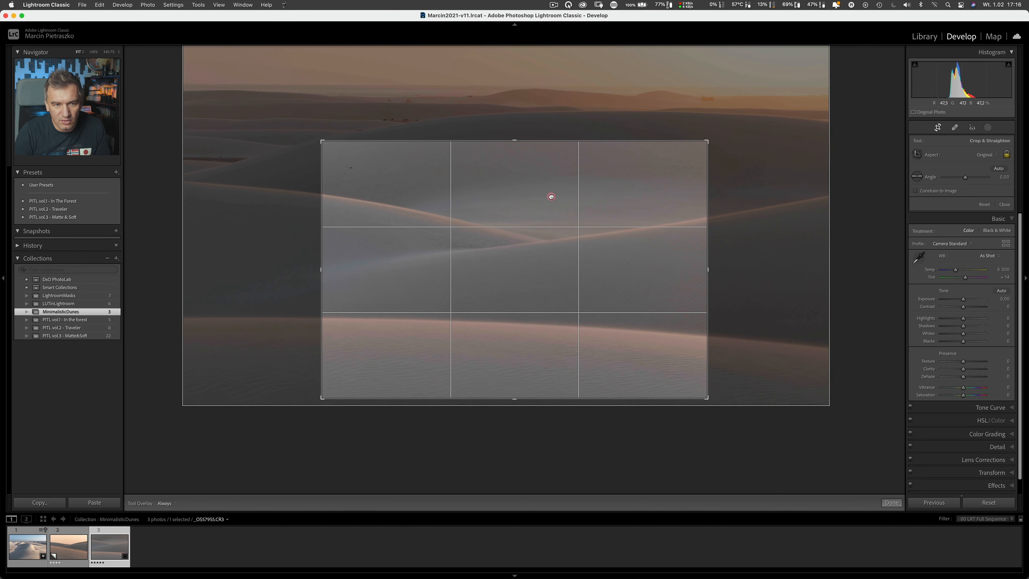
left_click(891, 502)
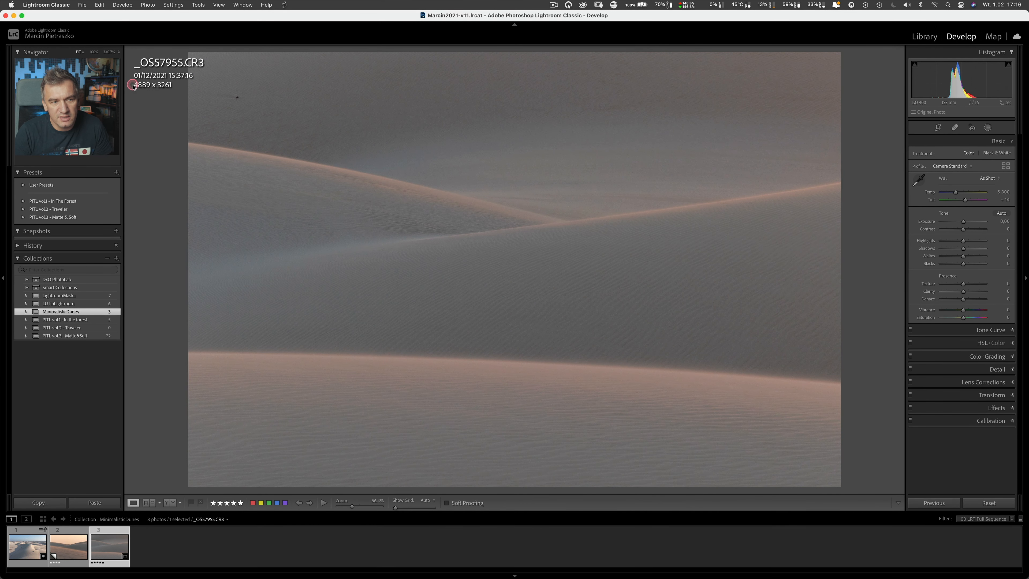
mouse_move(169, 85)
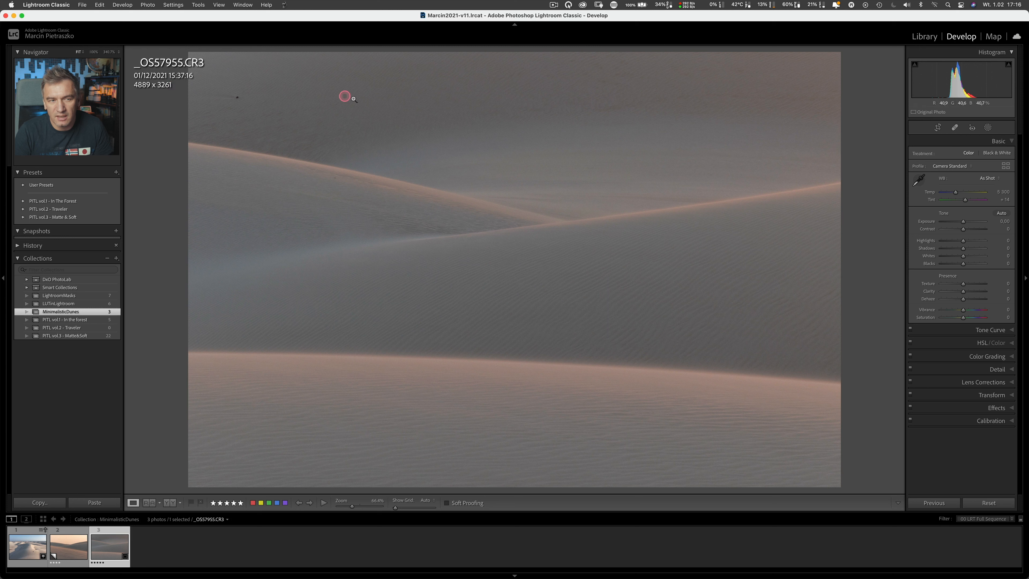
mouse_move(410, 111)
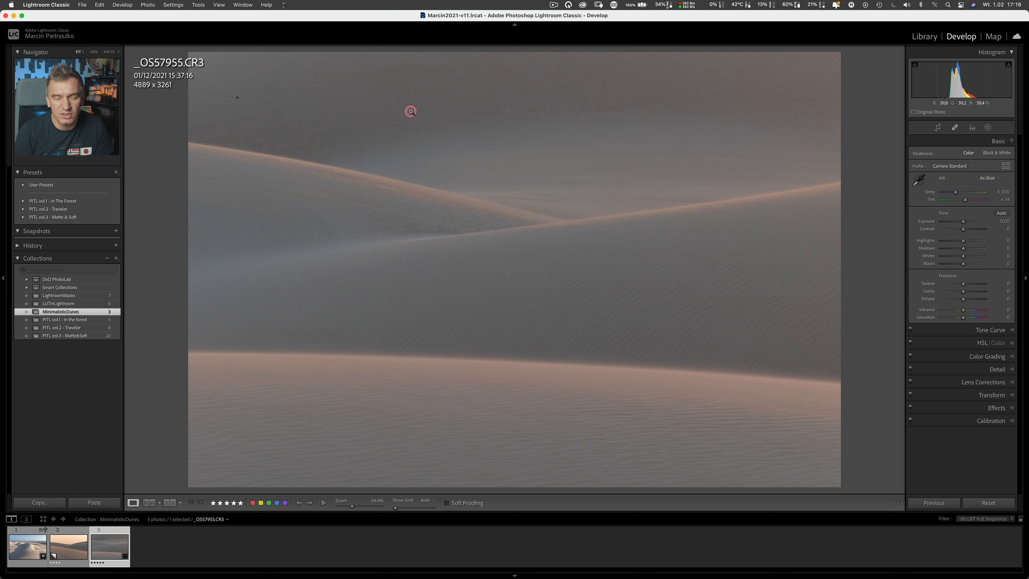
mouse_move(494, 126)
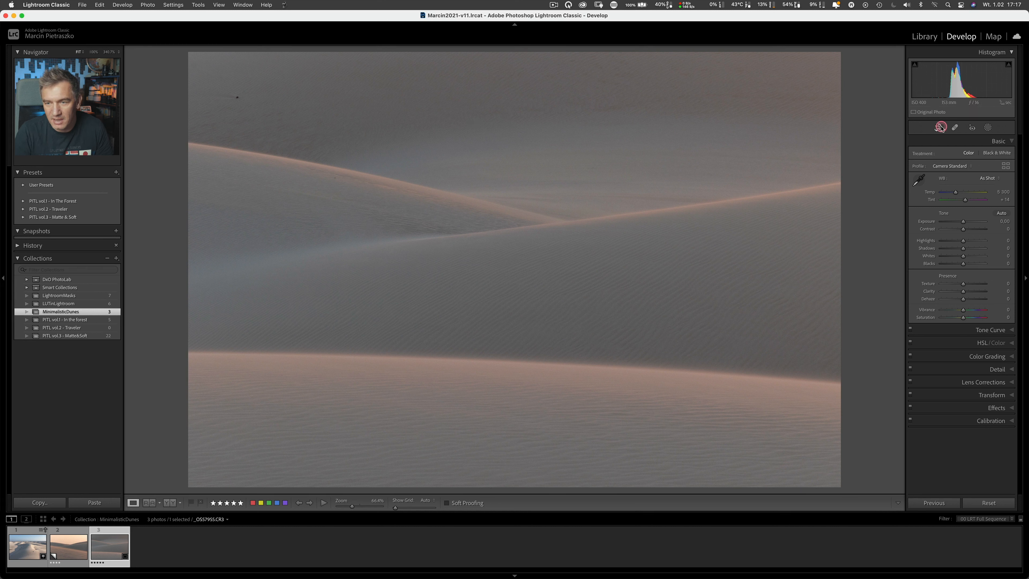
Step: Rotate the image about −2.22° within the crop so the ridge sits level, and apply it
left_click(938, 126)
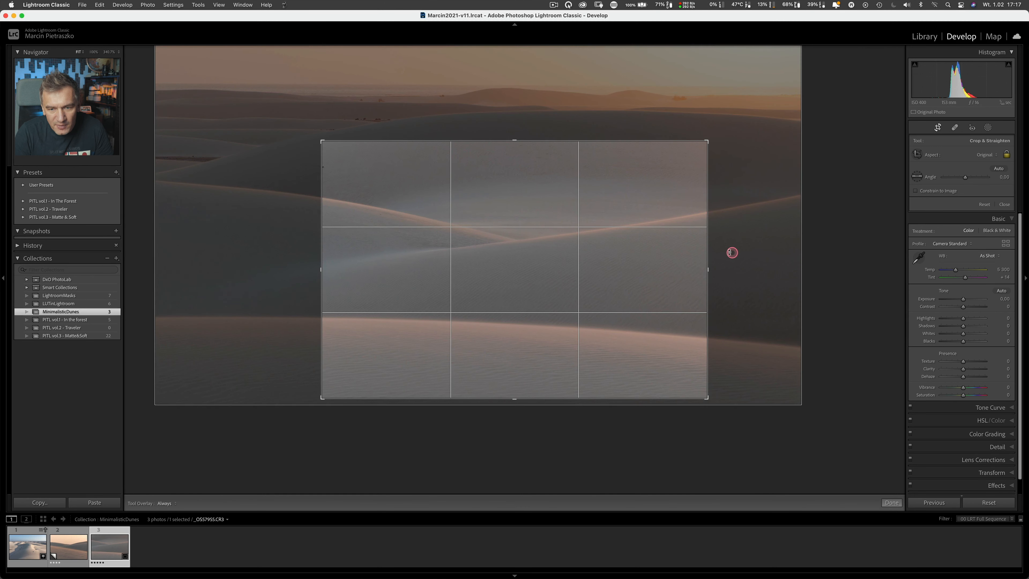
mouse_move(335, 199)
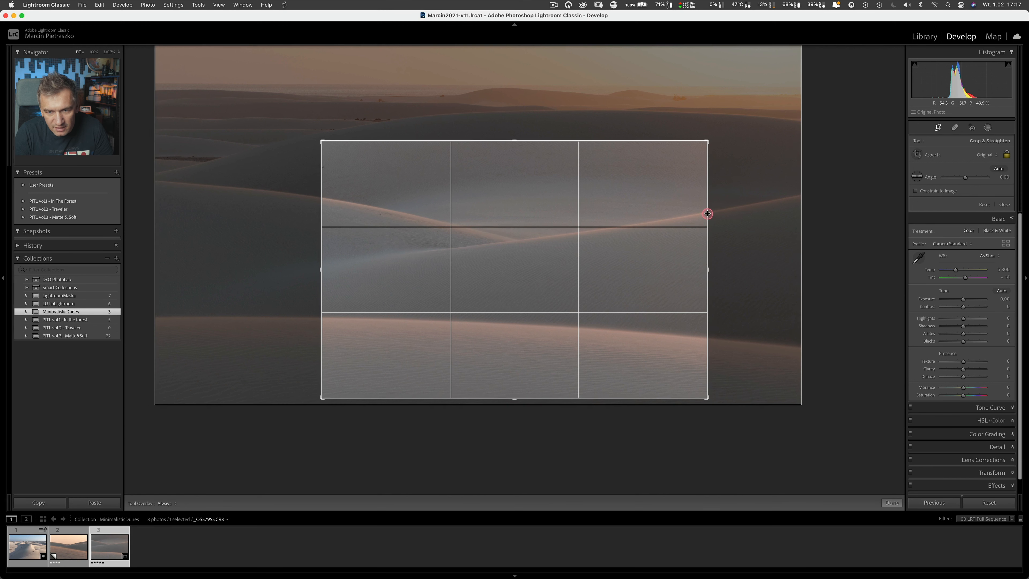
mouse_move(760, 260)
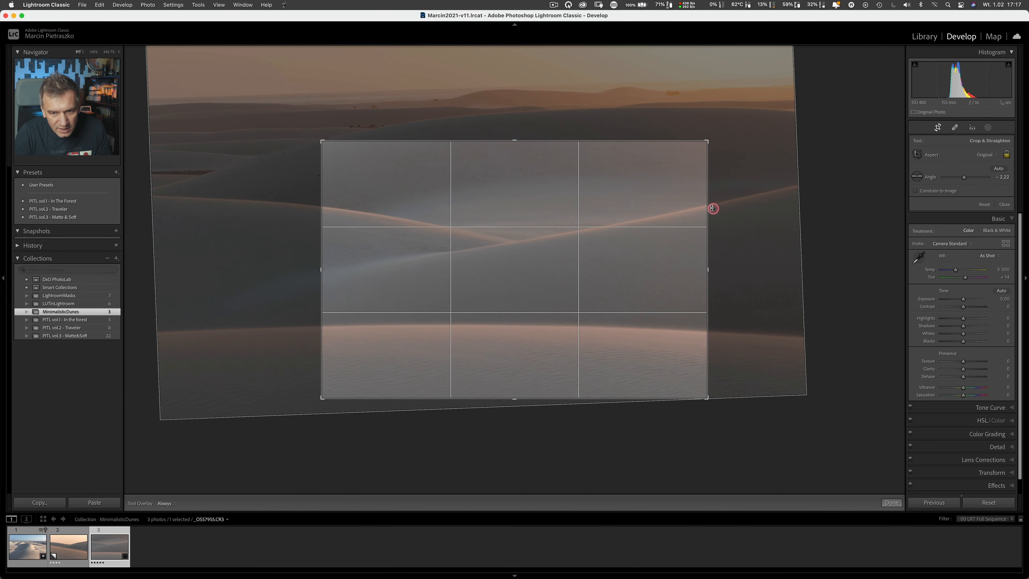
mouse_move(495, 205)
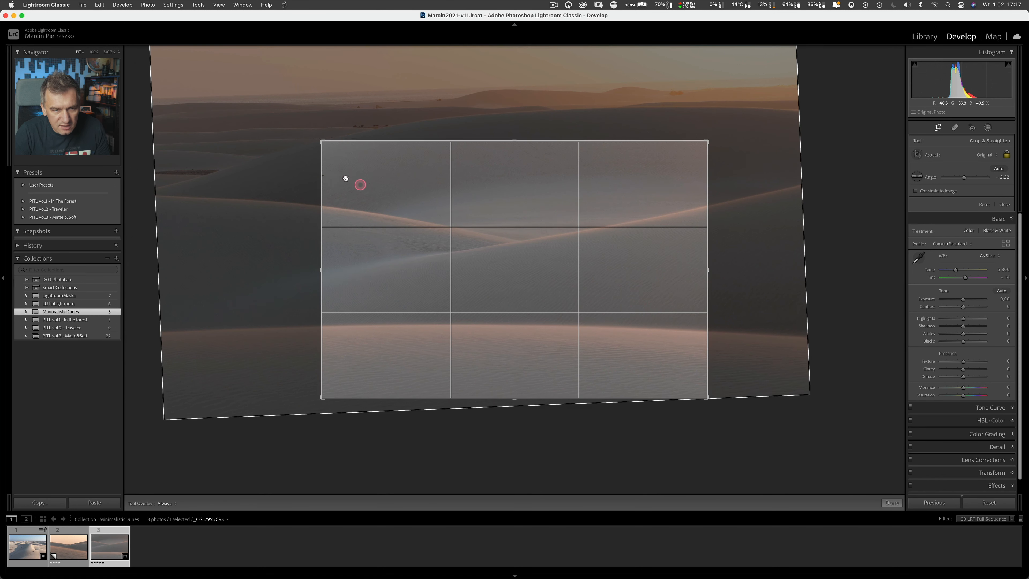
left_click(891, 502)
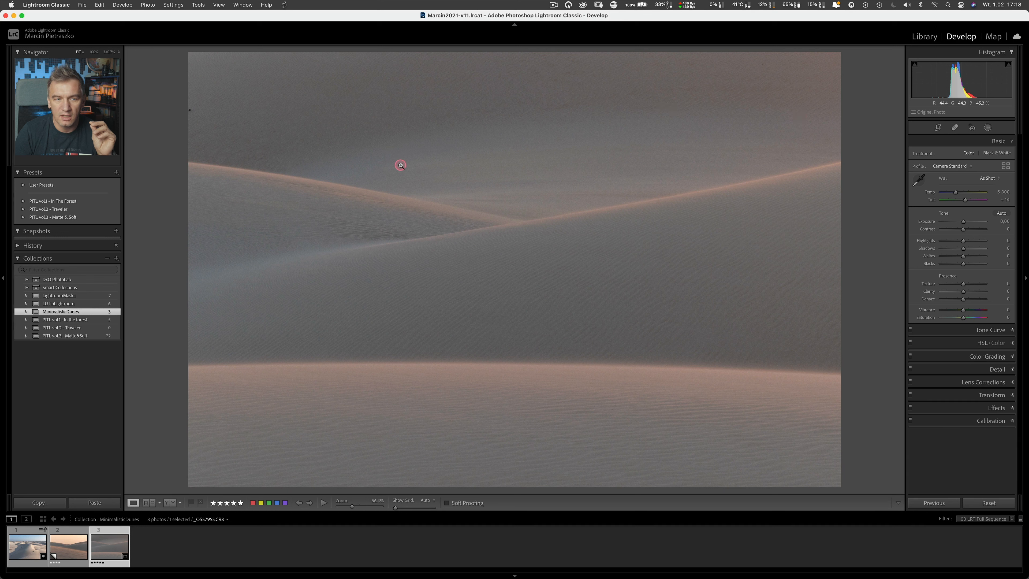
mouse_move(339, 152)
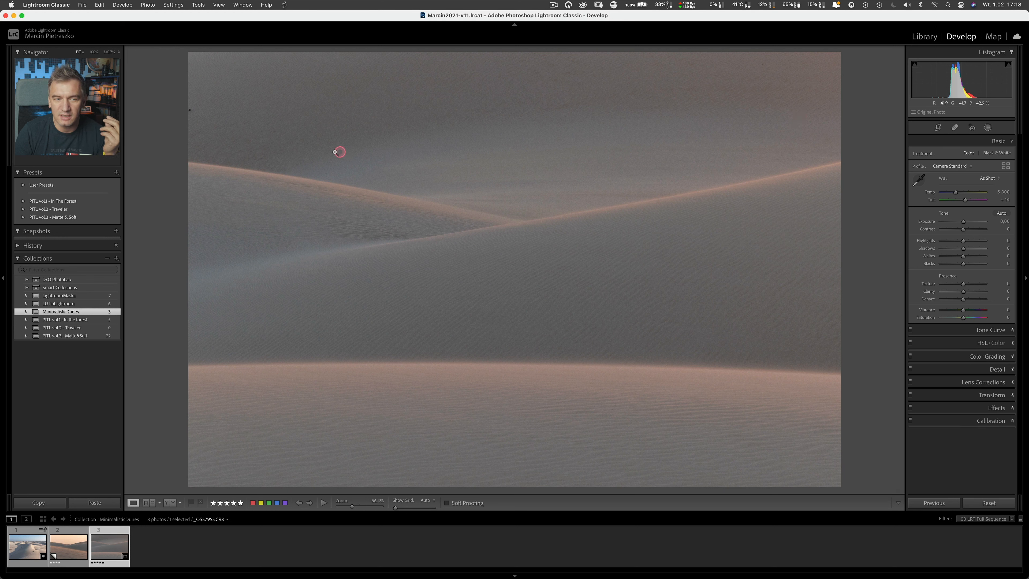
mouse_move(323, 152)
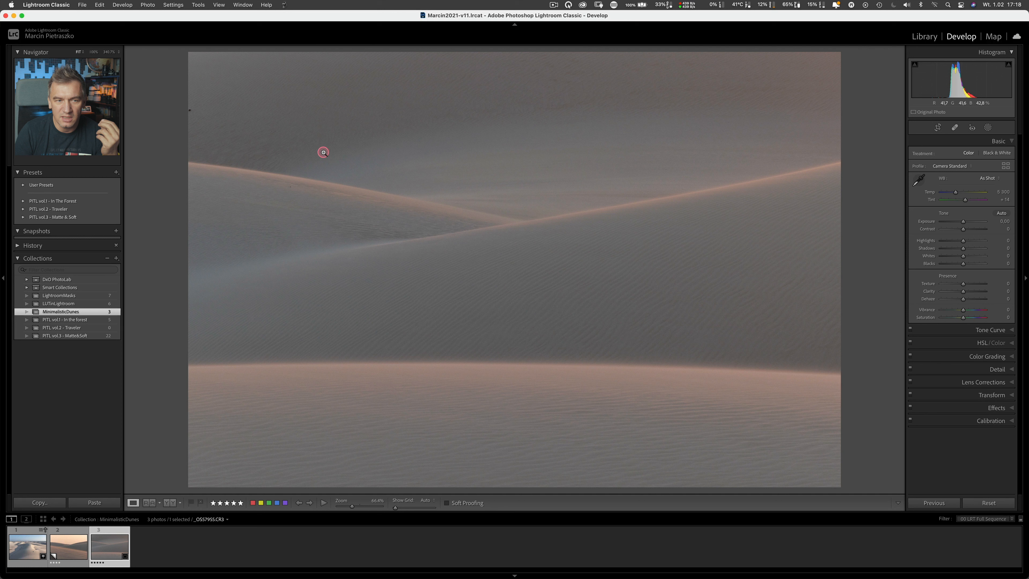
mouse_move(341, 164)
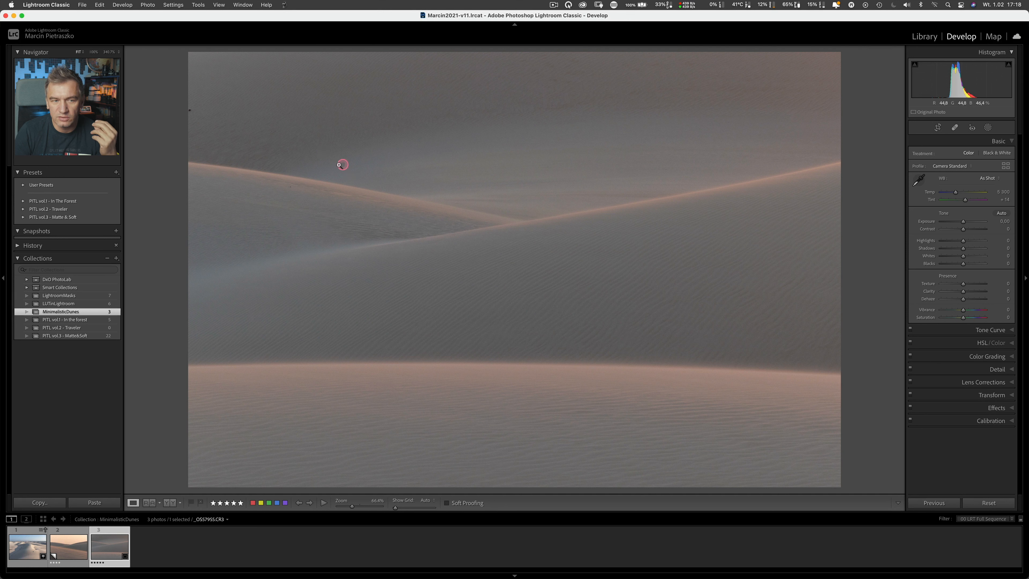
mouse_move(225, 141)
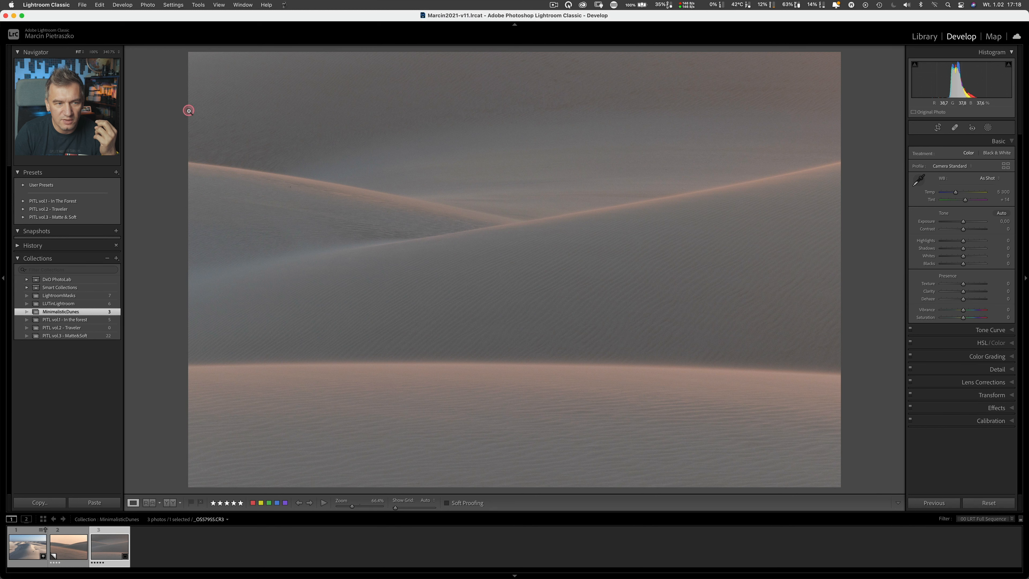
mouse_move(284, 187)
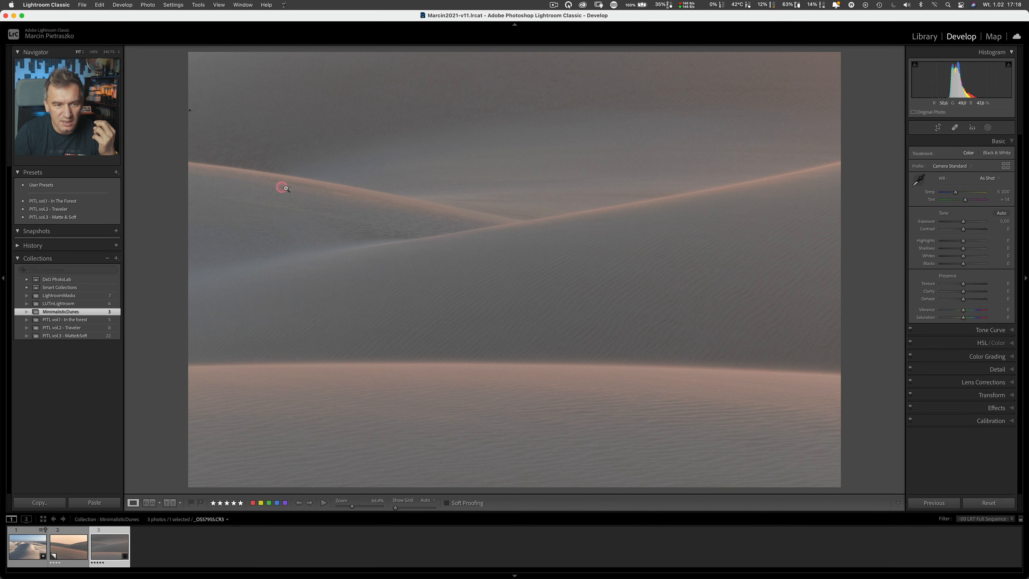
left_click(286, 188)
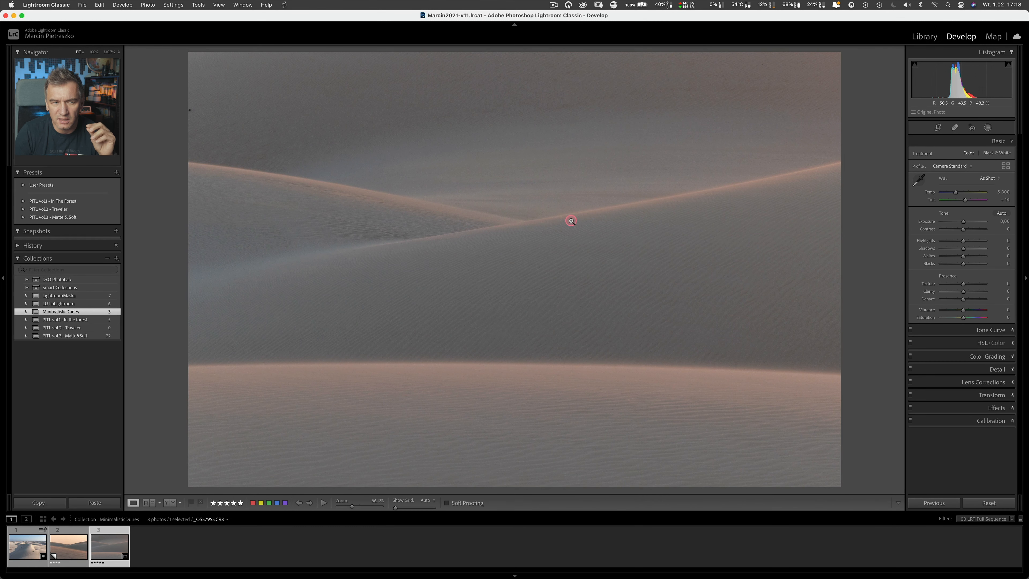
left_click(955, 127)
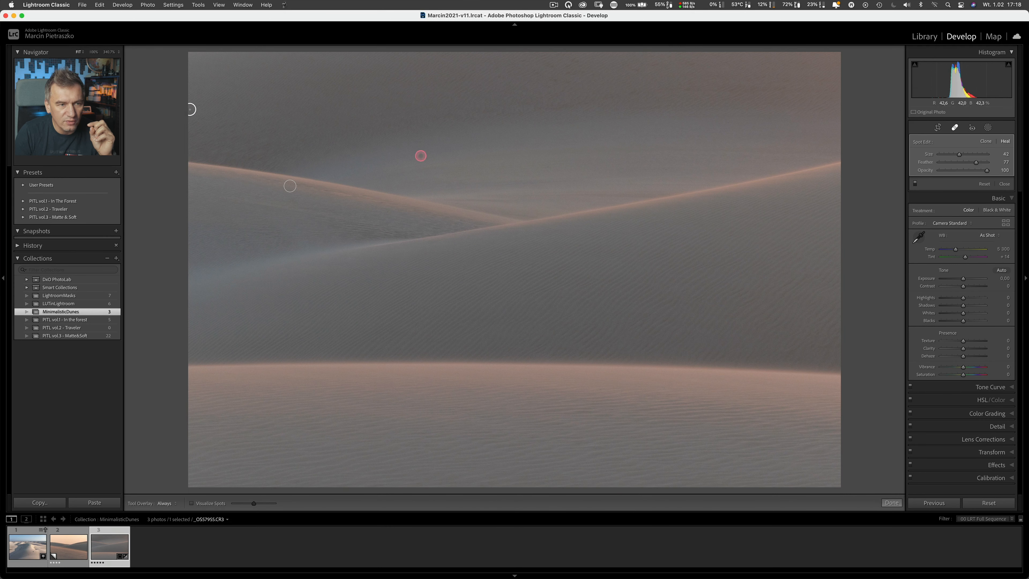
Step: Heal the dust spot at the upper left and close the Spot Removal tool
left_click(890, 503)
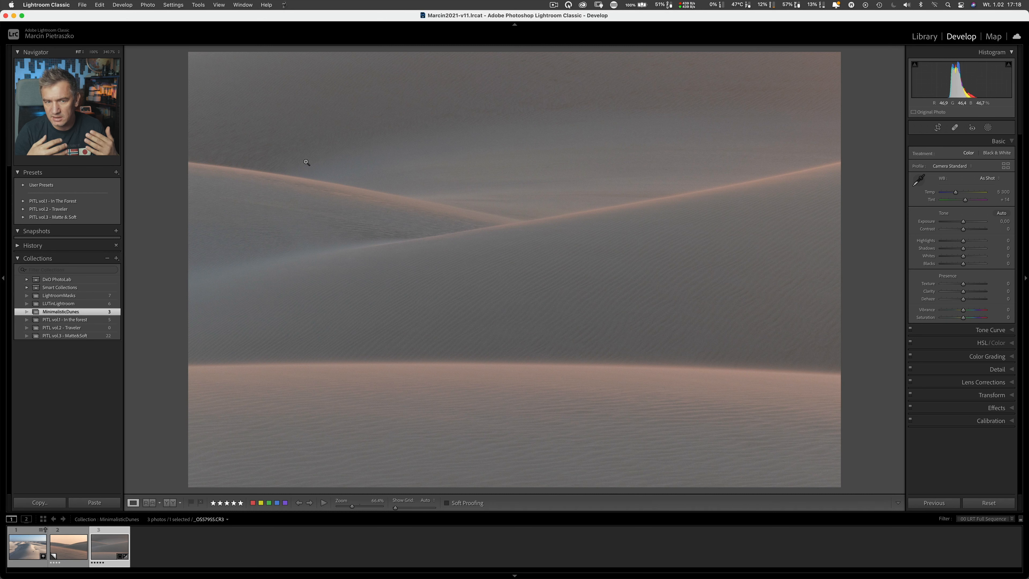
mouse_move(772, 217)
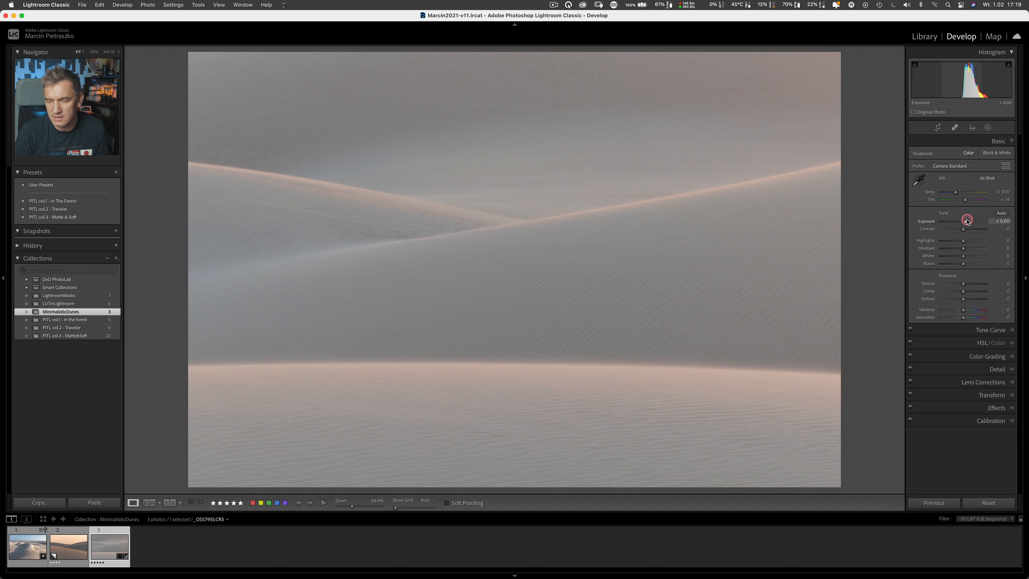
mouse_move(957, 82)
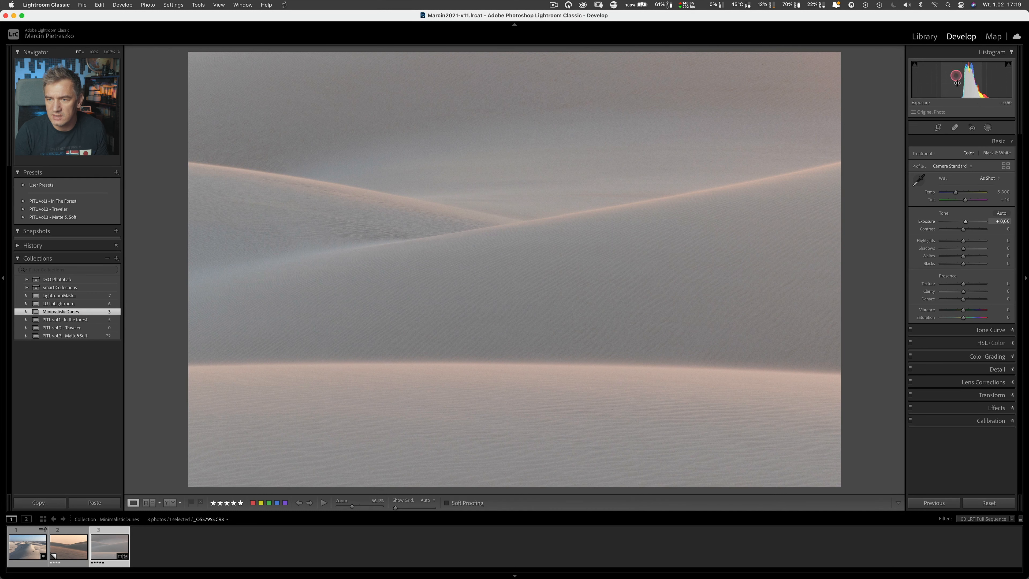
mouse_move(978, 69)
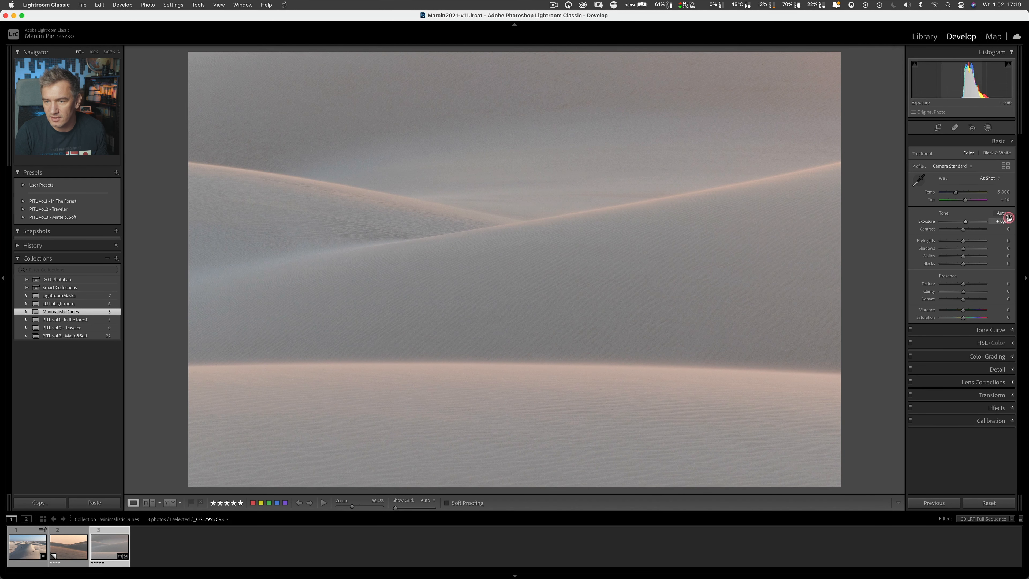
Step: Set Exposure +0.95, Contrast +22, Highlights +40, Shadows +32, Whites +32, Blacks −25 in Basic
left_click(1001, 213)
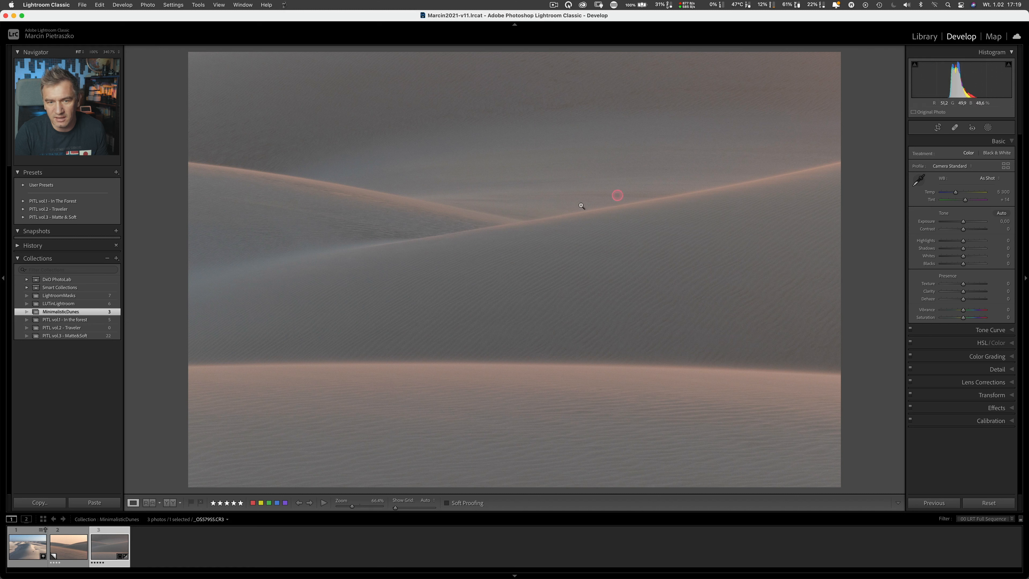
mouse_move(550, 239)
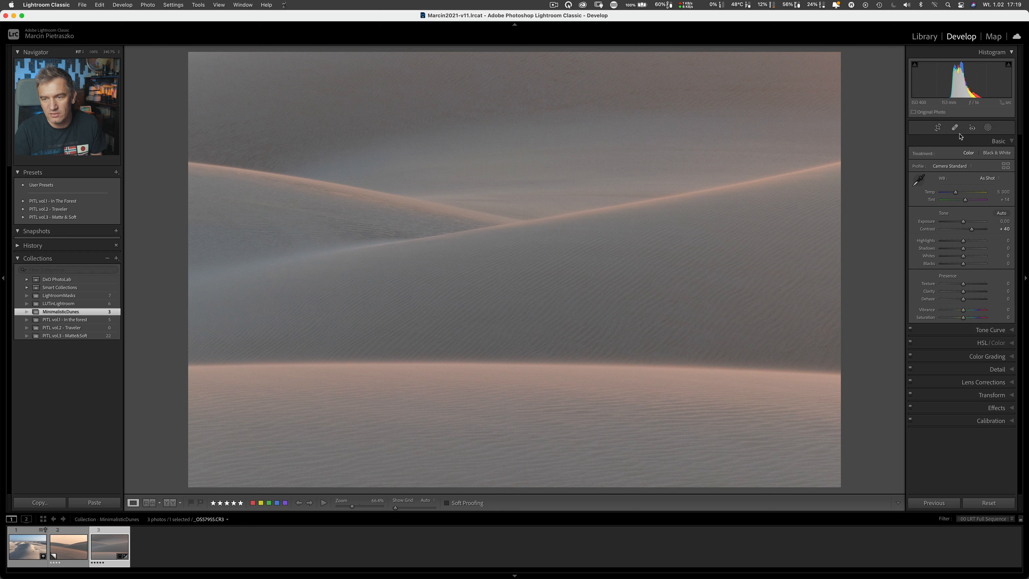
mouse_move(956, 94)
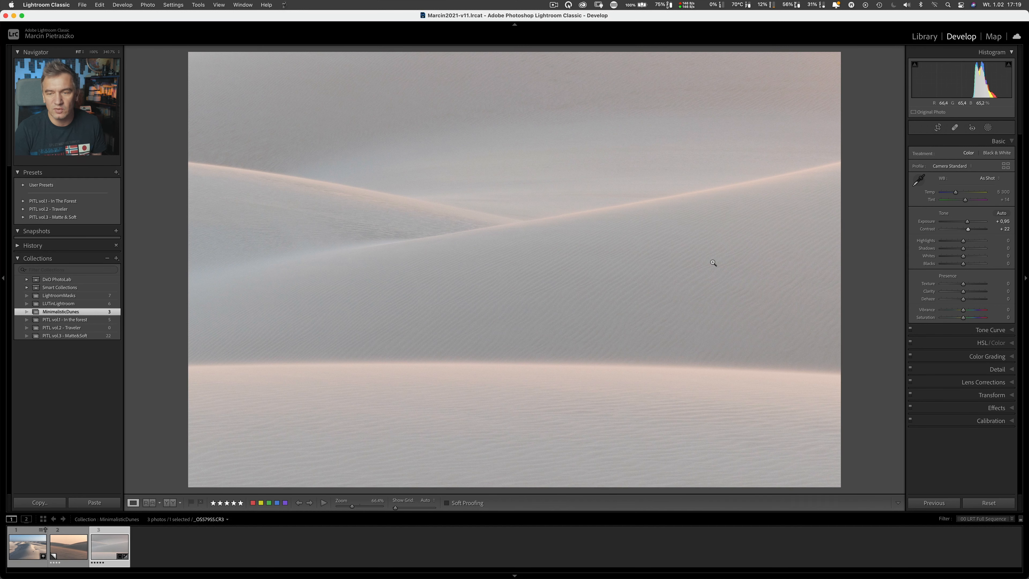
left_click(964, 241)
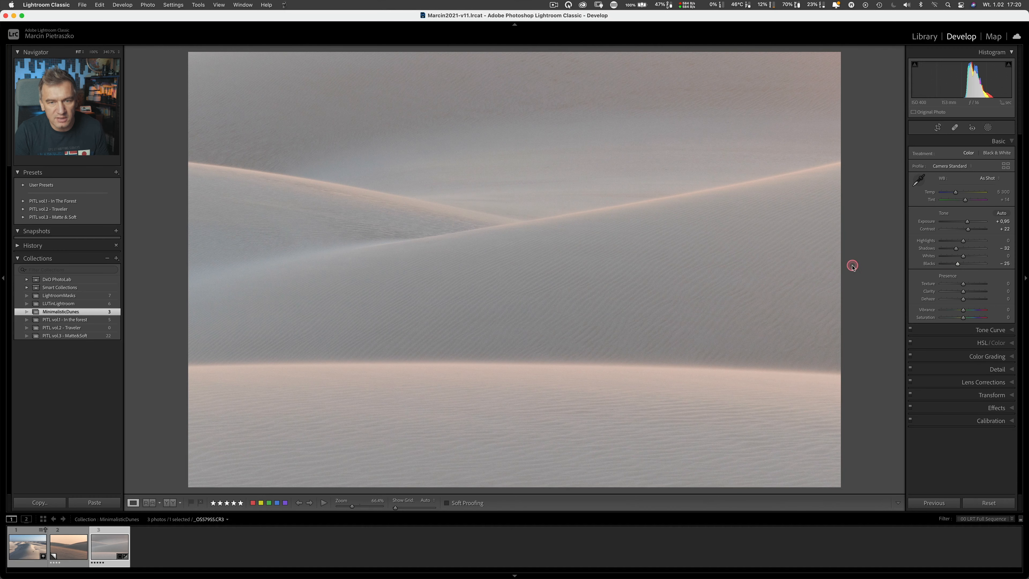
mouse_move(740, 264)
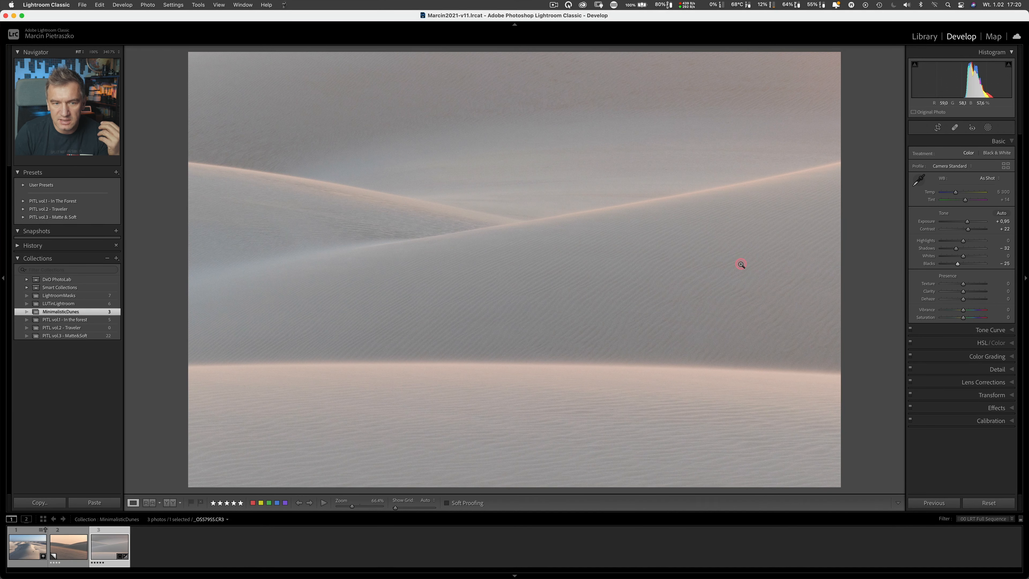
mouse_move(774, 243)
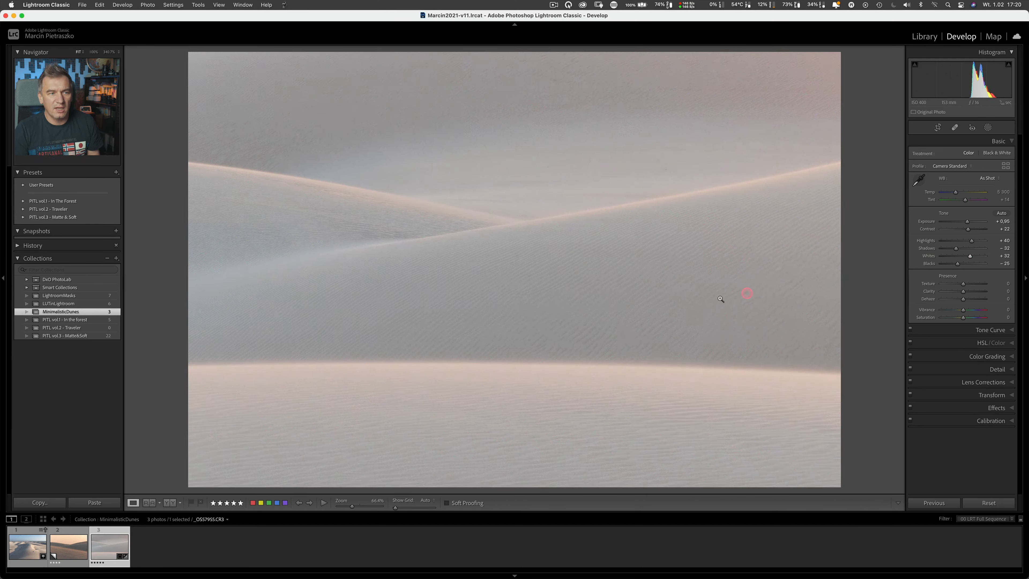
mouse_move(386, 202)
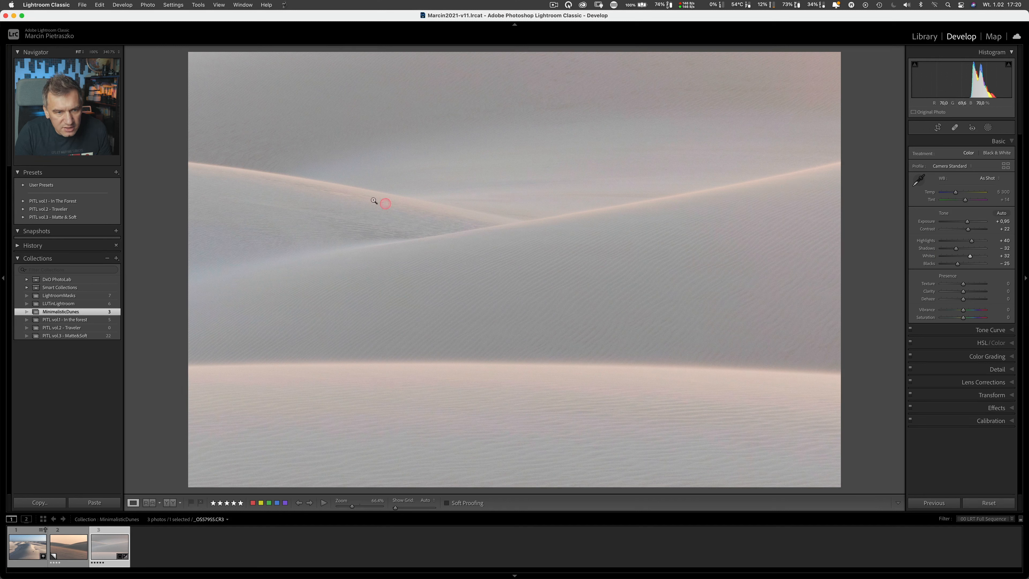
mouse_move(830, 383)
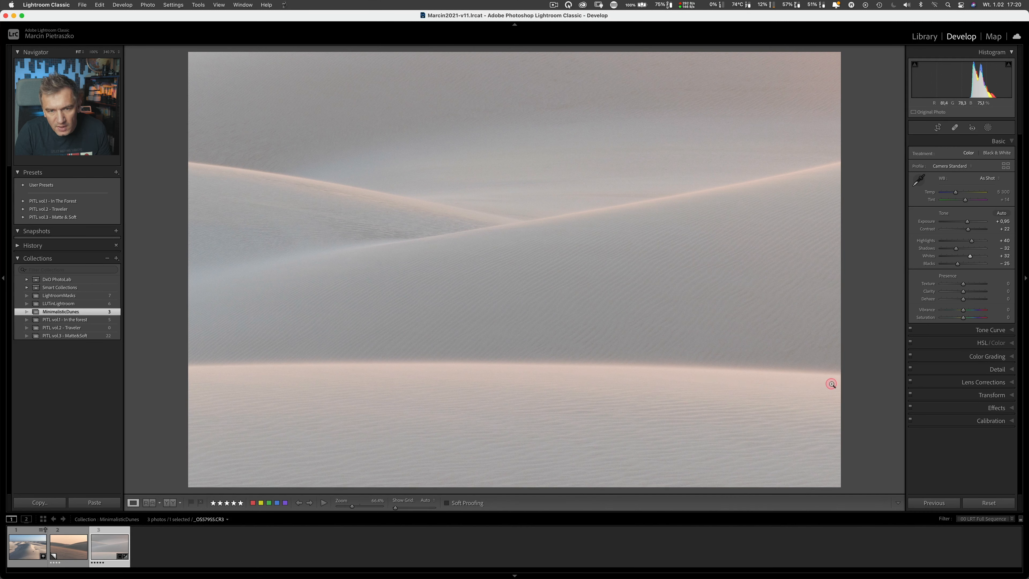
mouse_move(727, 186)
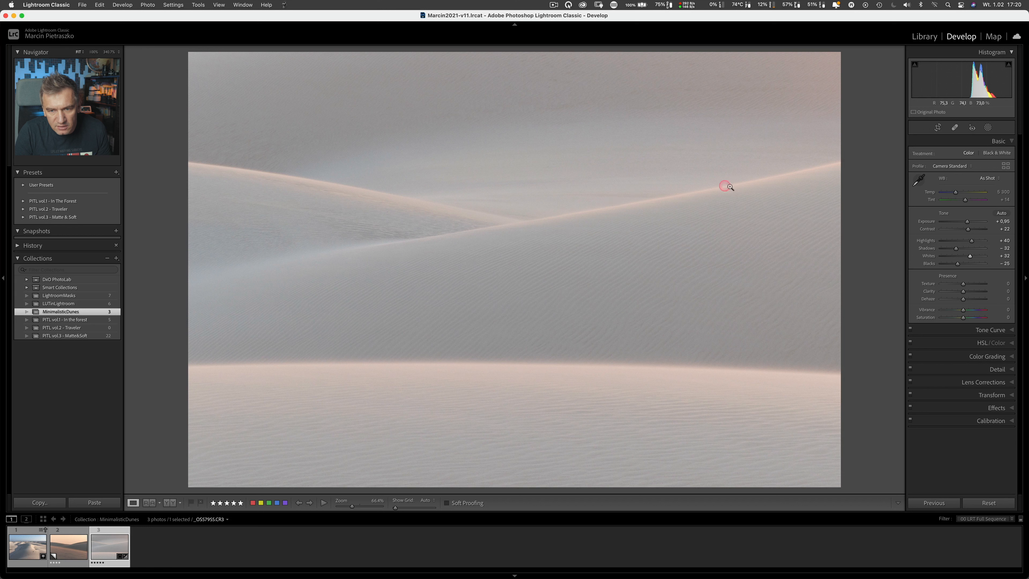
mouse_move(547, 220)
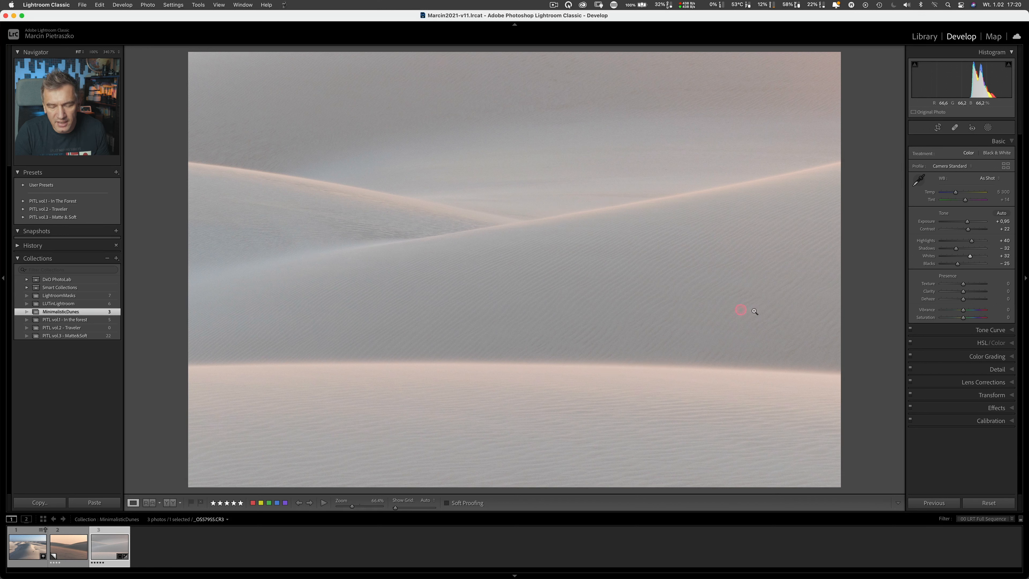
mouse_move(378, 159)
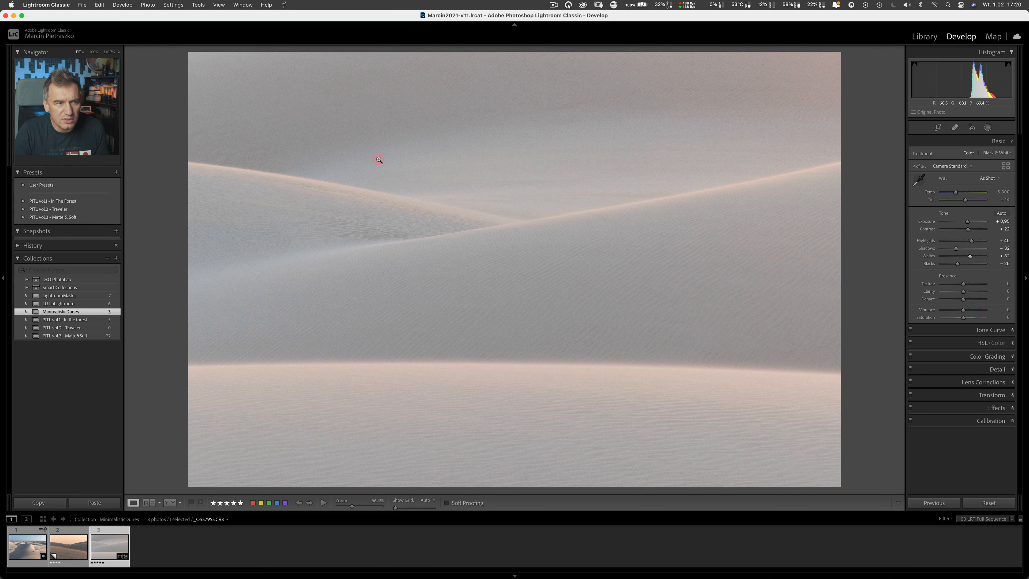
mouse_move(588, 56)
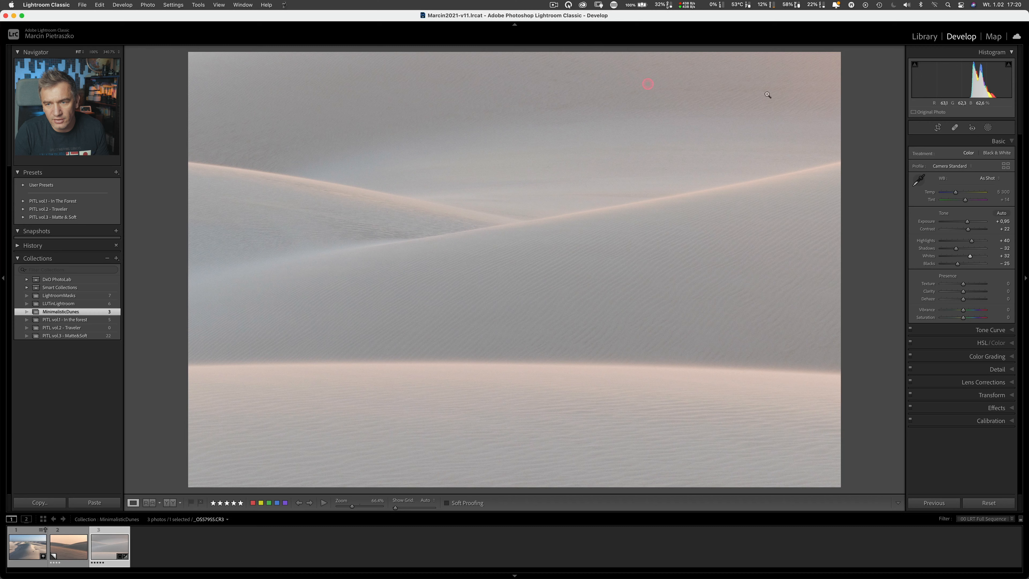
left_click(938, 128)
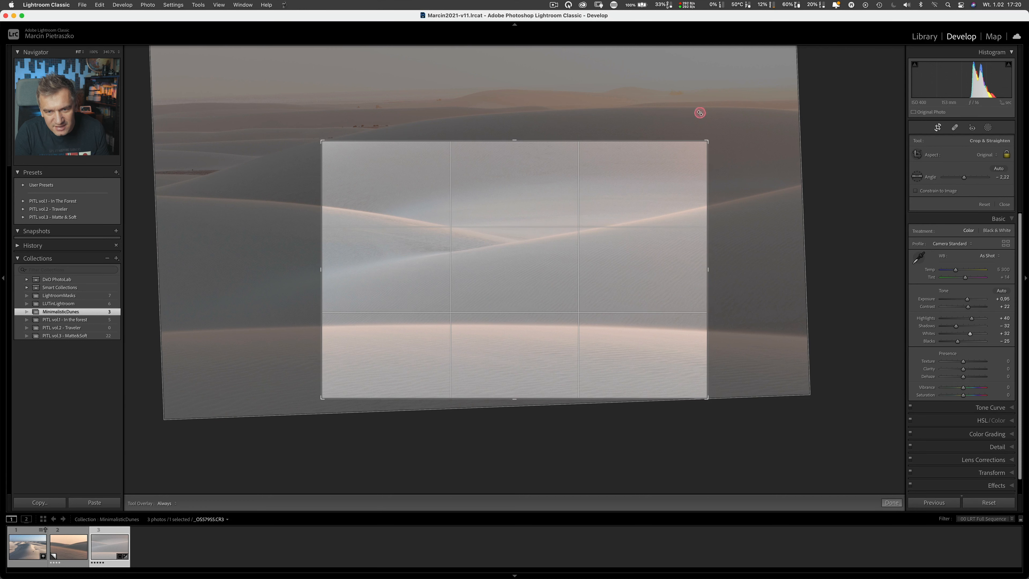
mouse_move(623, 163)
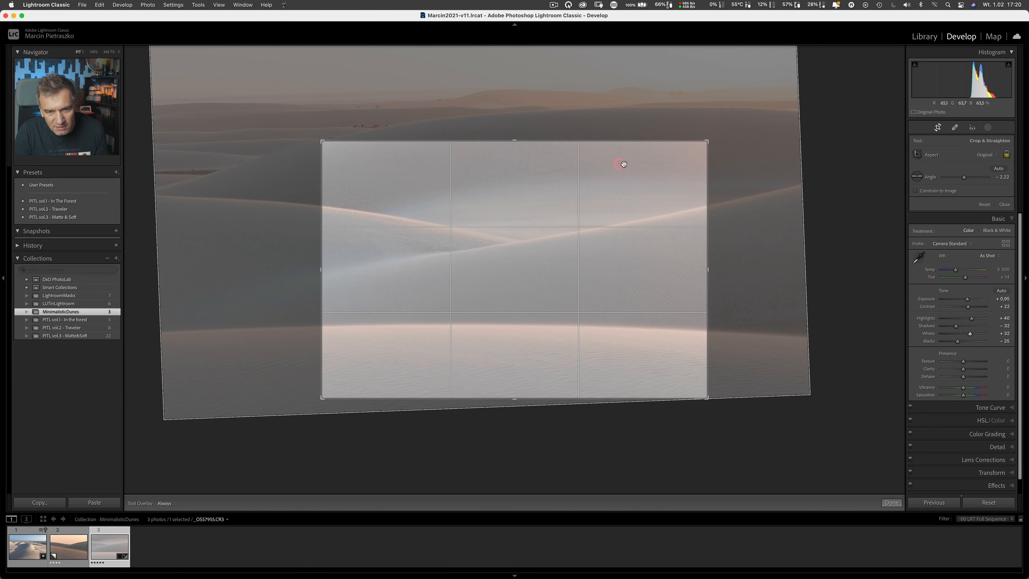
left_click(891, 502)
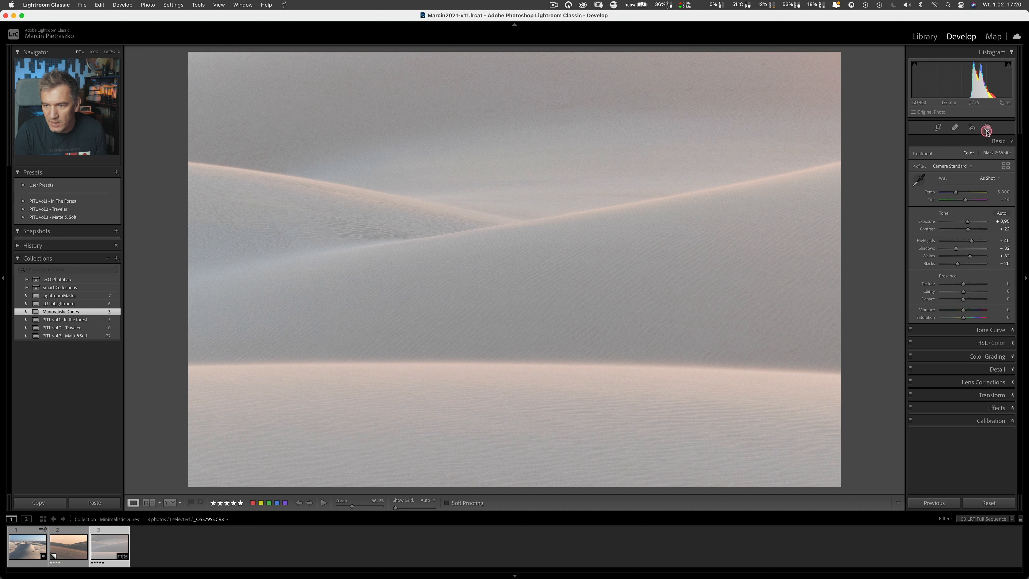
Step: Add a linear gradient over the bottom dunes with Contrast 24, Shadows −27, Blacks −28
left_click(988, 128)
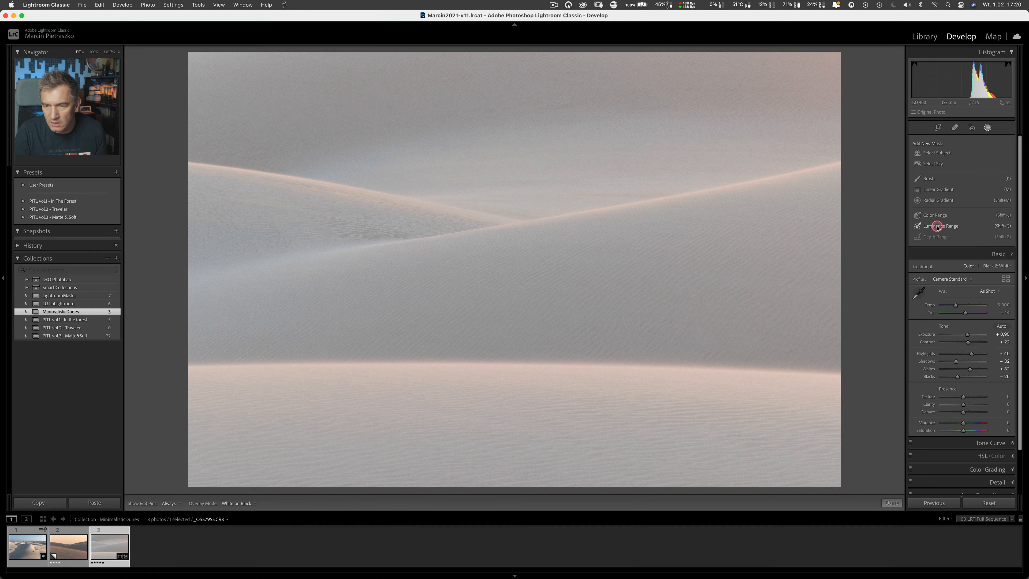
left_click(939, 189)
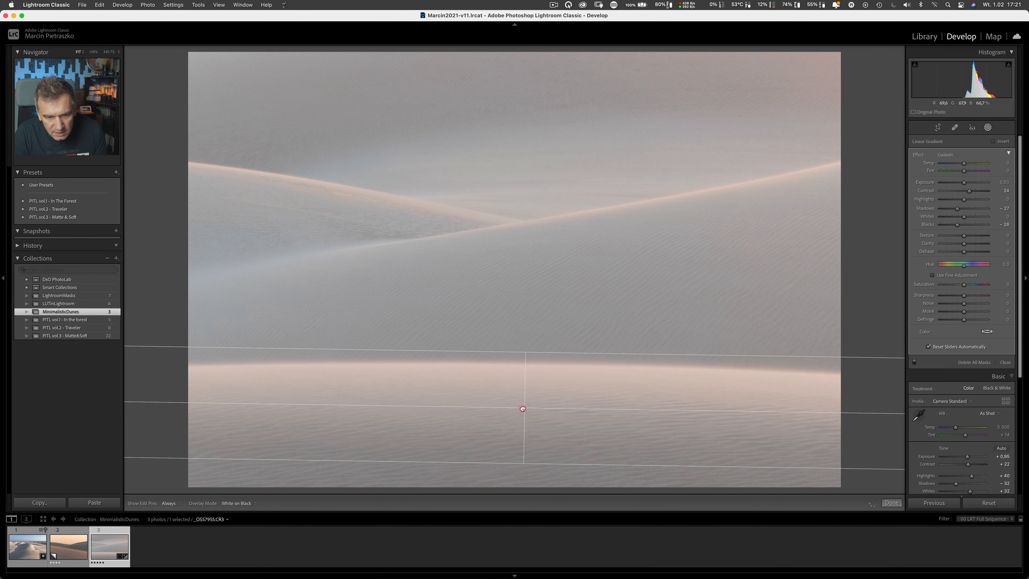
left_click(891, 502)
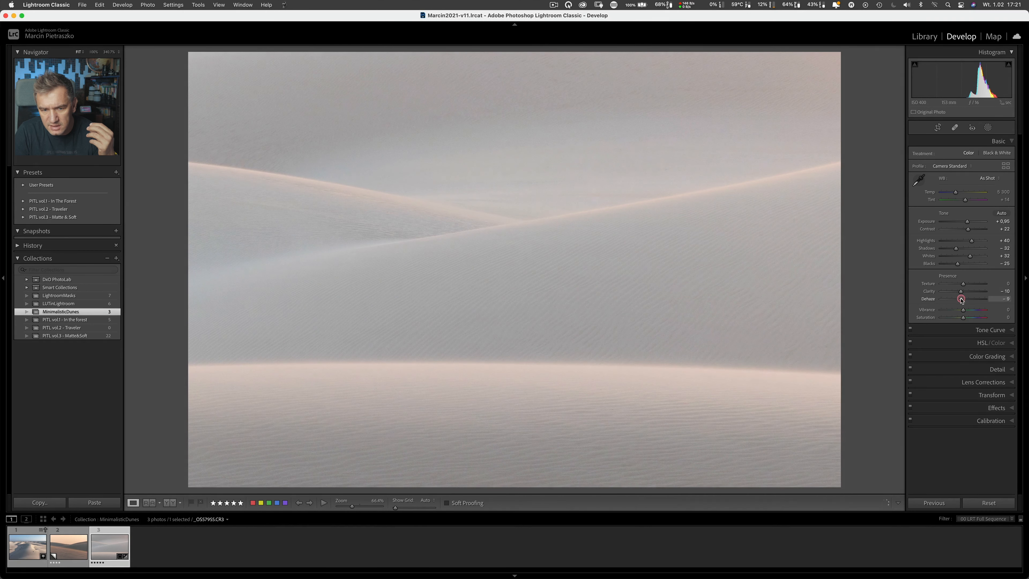
mouse_move(963, 285)
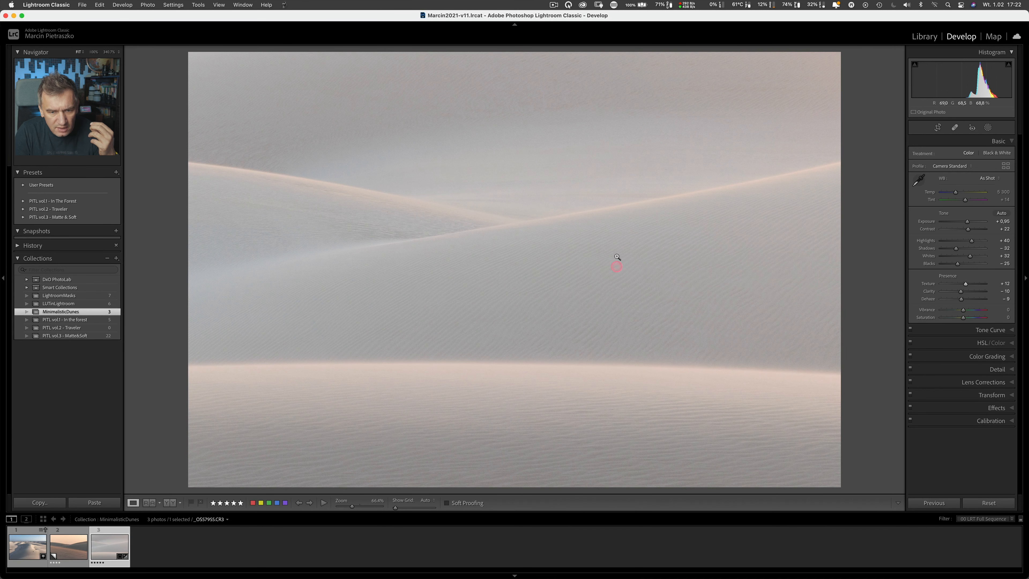
mouse_move(400, 270)
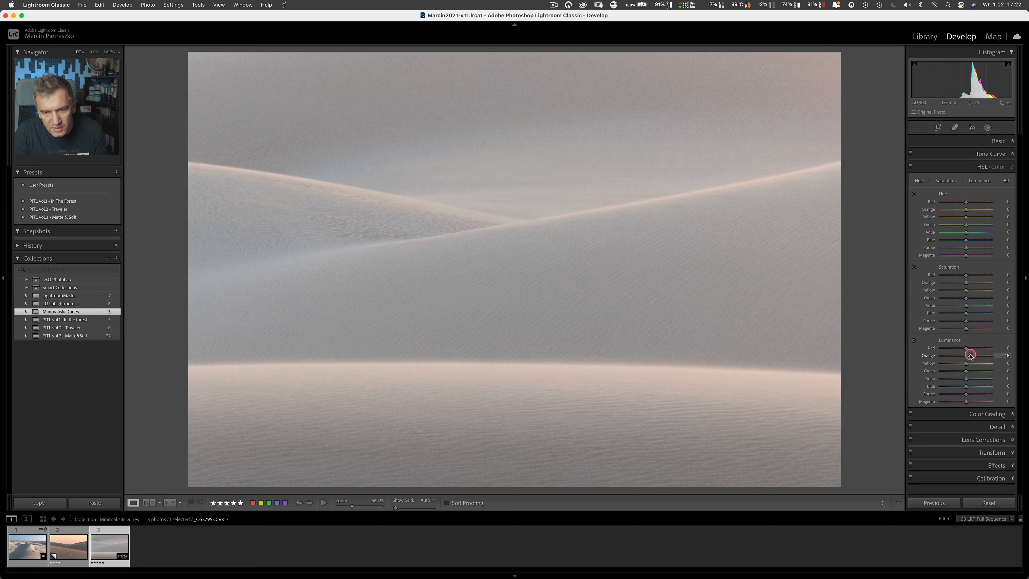
mouse_move(956, 370)
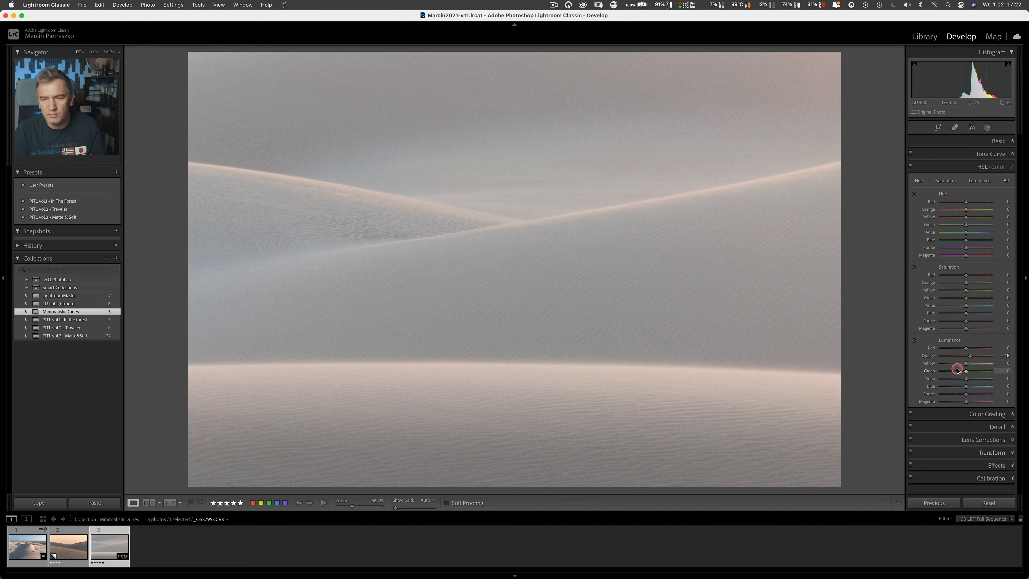